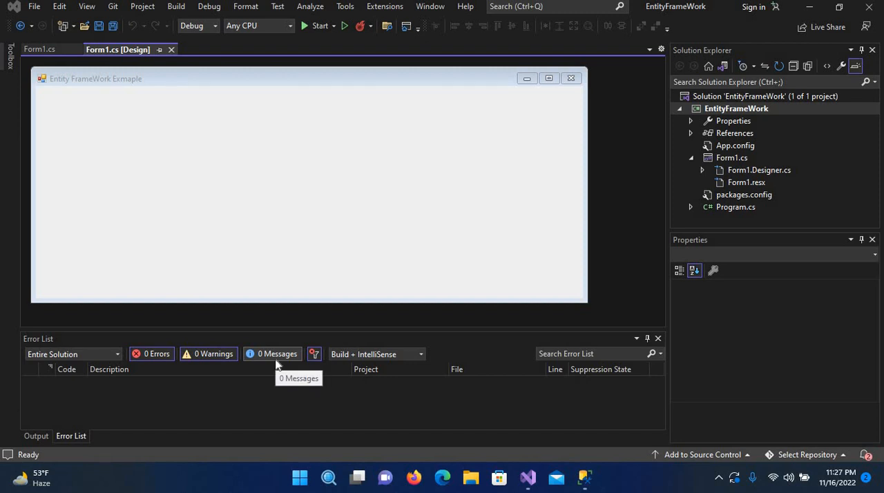
mouse_move(276, 365)
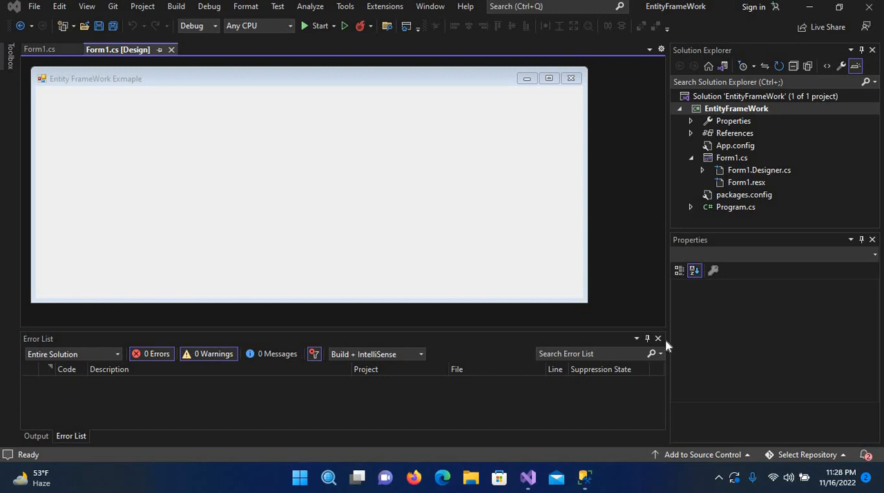
Close the Error List panel below the Form1 designer.
click(658, 339)
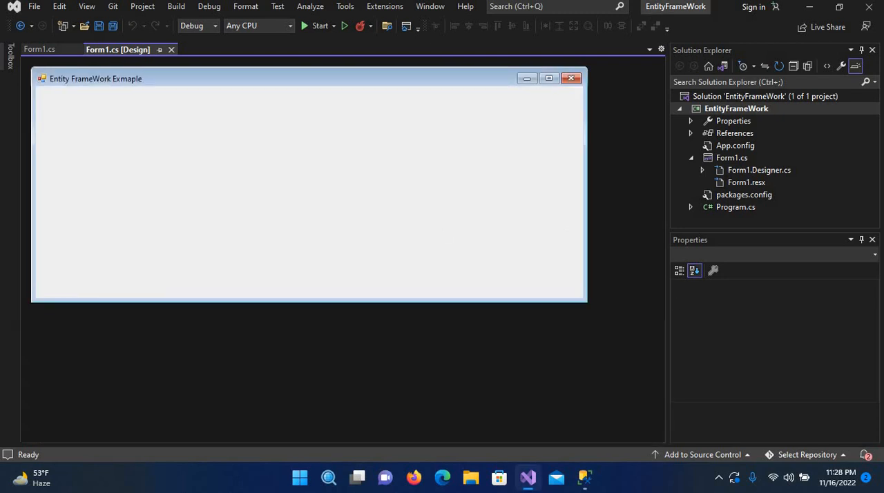
mouse_move(384, 5)
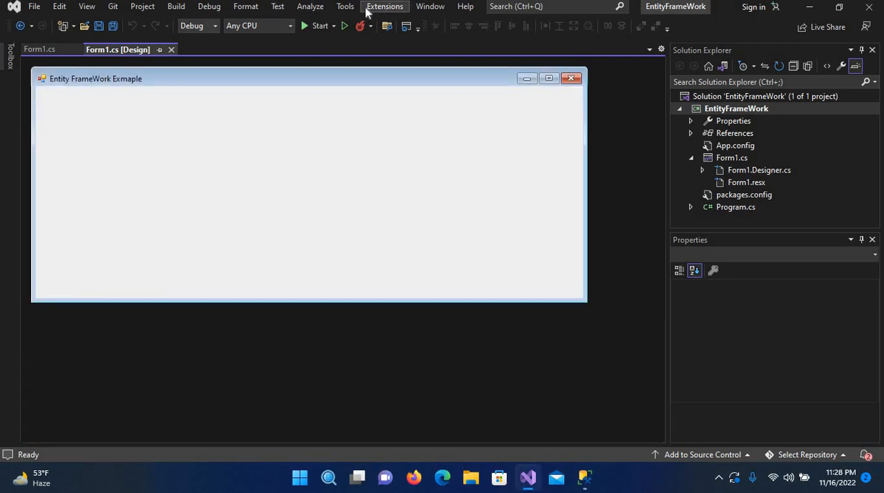
In Manage NuGet Packages for Solution, search Entityframework 6 and confirm it under Installed.
click(345, 5)
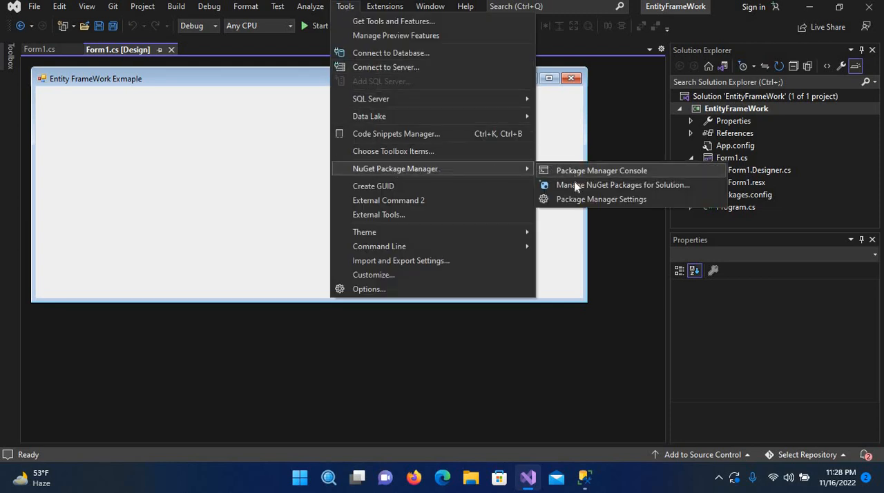
click(622, 185)
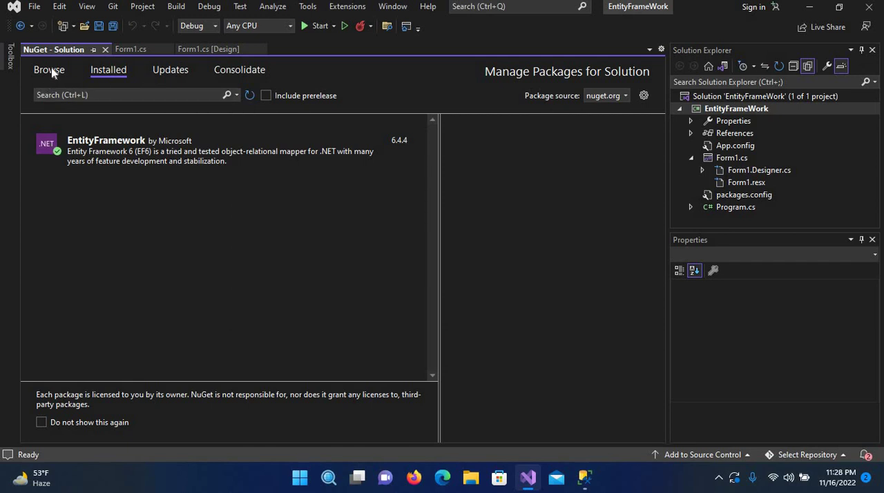
click(50, 69)
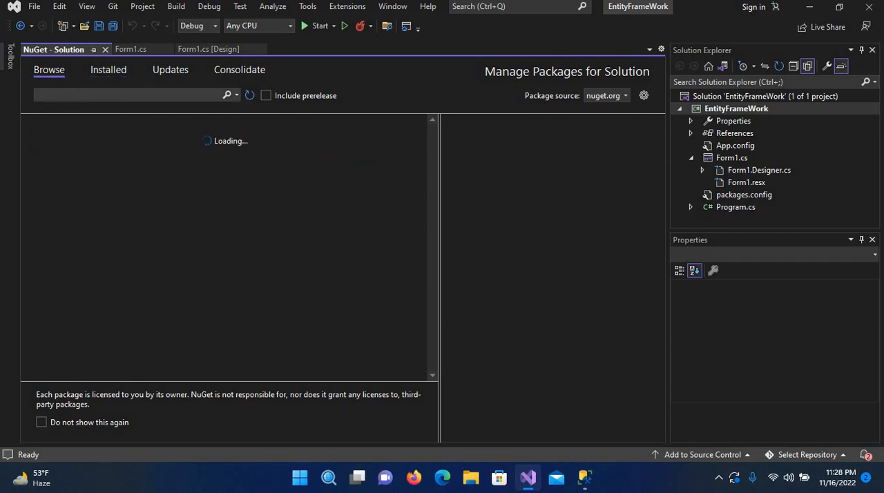
text(en)
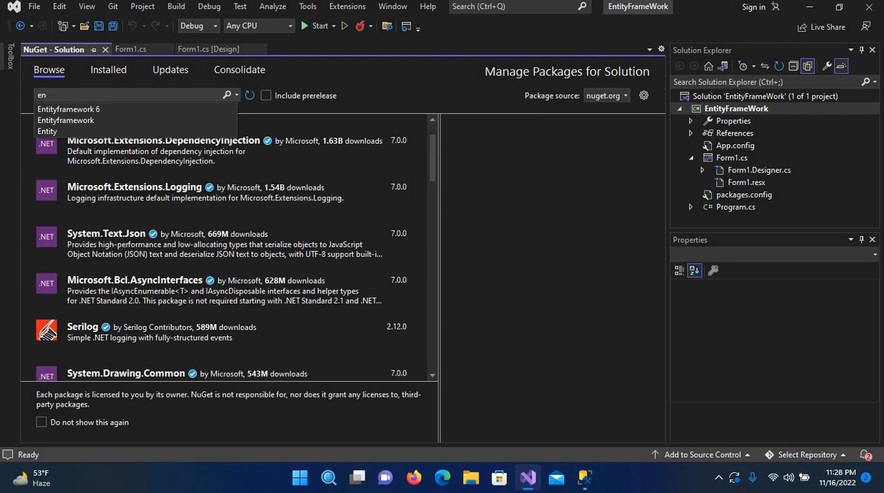
click(69, 107)
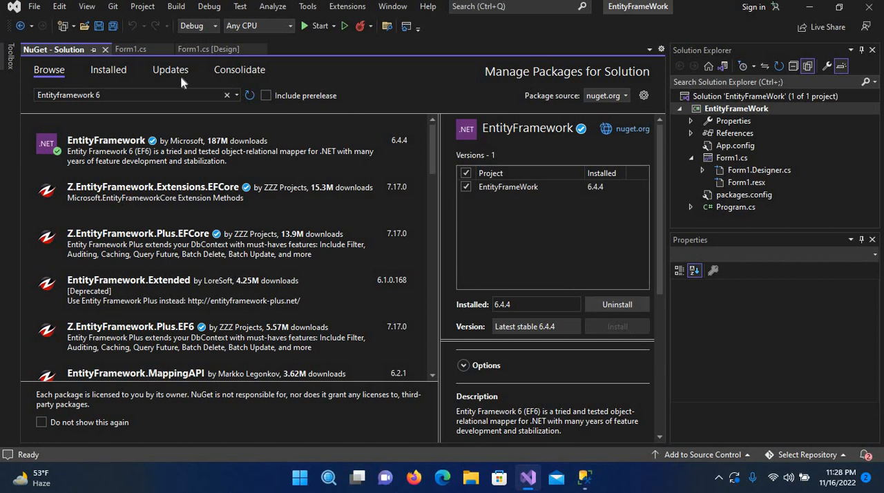
click(108, 69)
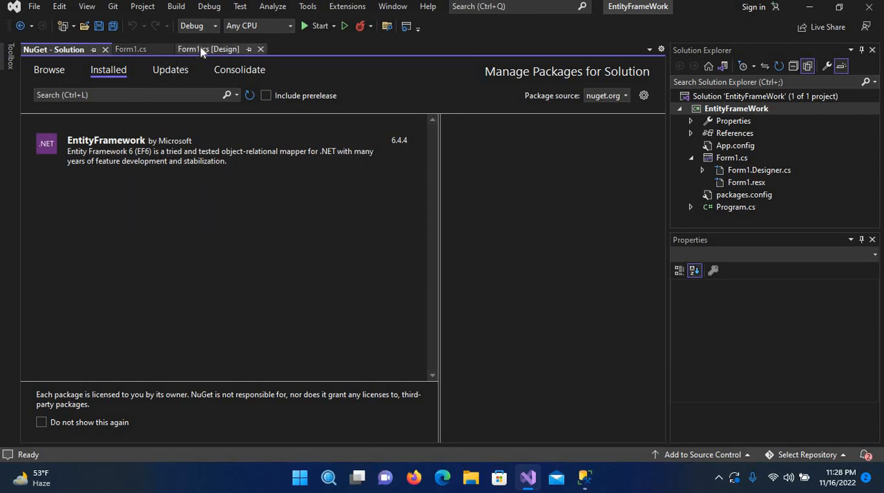
From the Toolbox, drag a TextBox and a Label onto the Form1 designer.
click(207, 49)
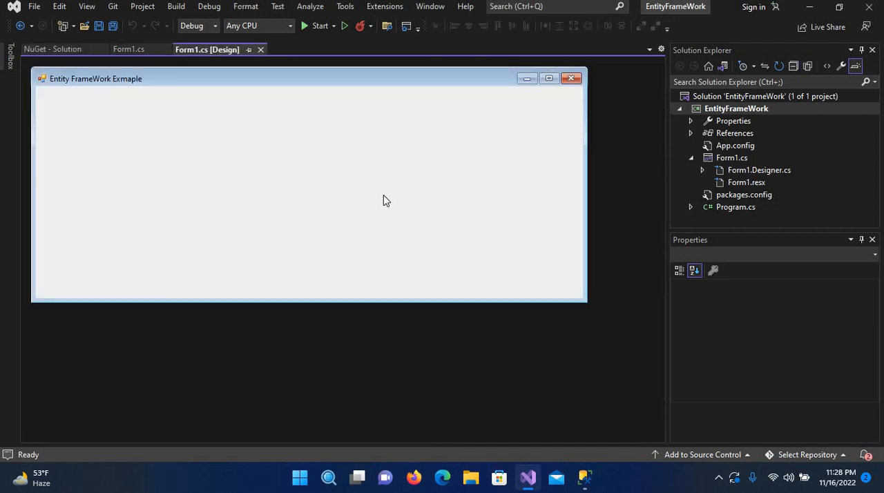
mouse_move(191, 152)
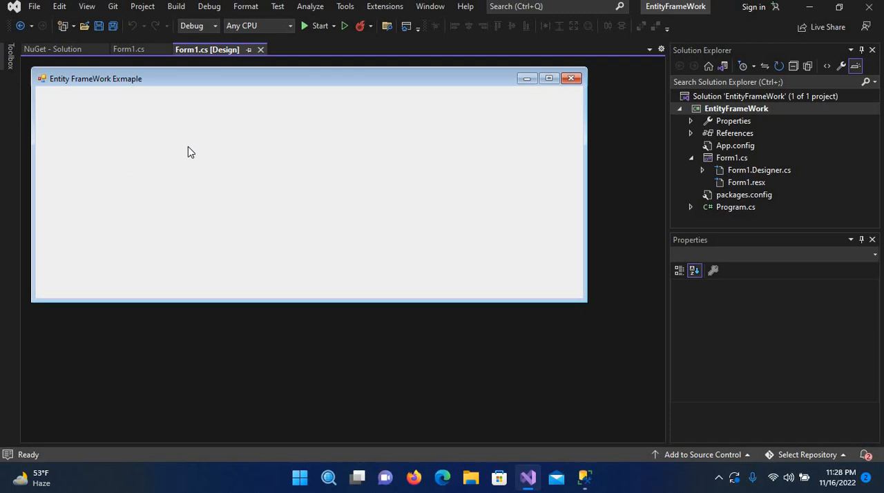
mouse_move(24, 74)
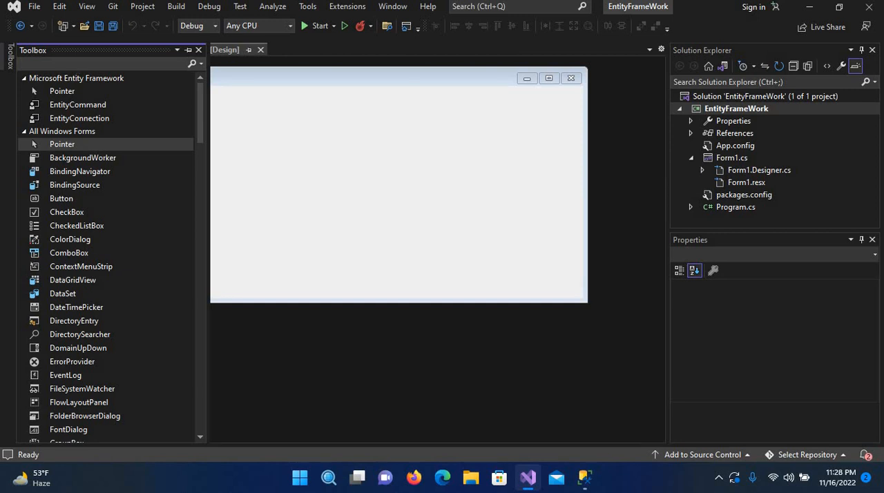
text(text)
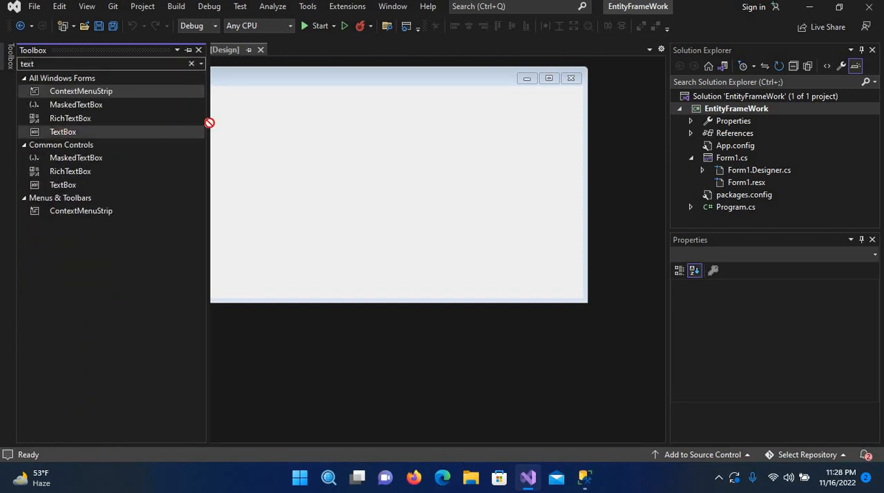
drag(62, 131, 210, 136)
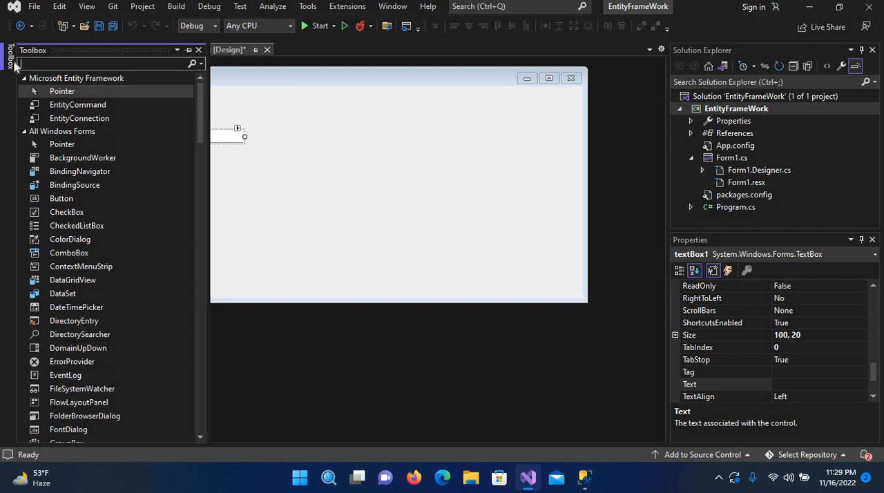
text(labe)
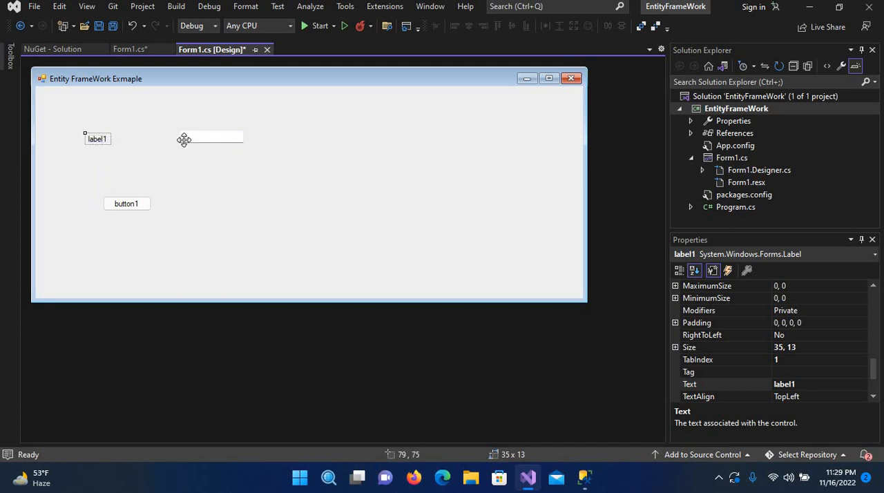
Caption label1 as Std Name and widen its text box to 149 pixels.
click(183, 135)
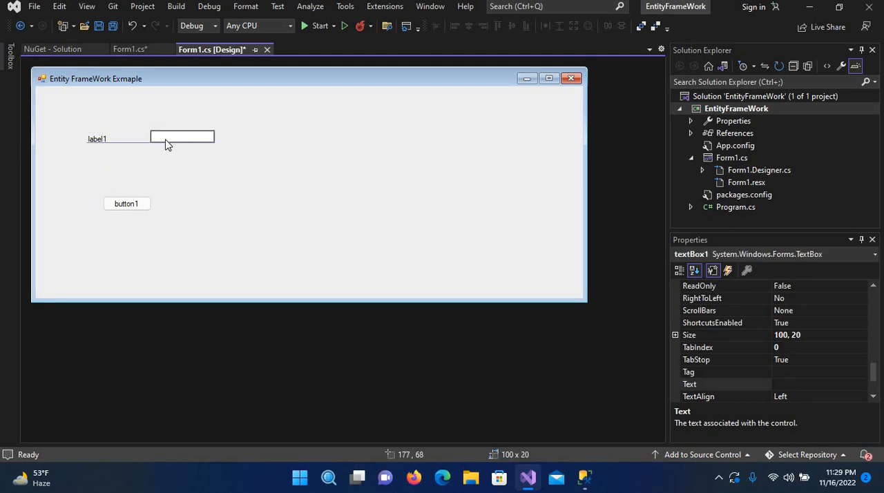
click(181, 138)
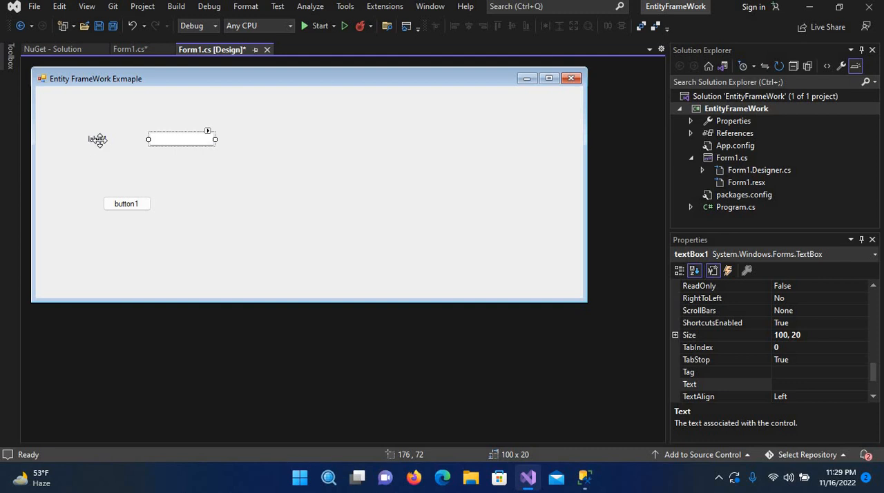
click(96, 138)
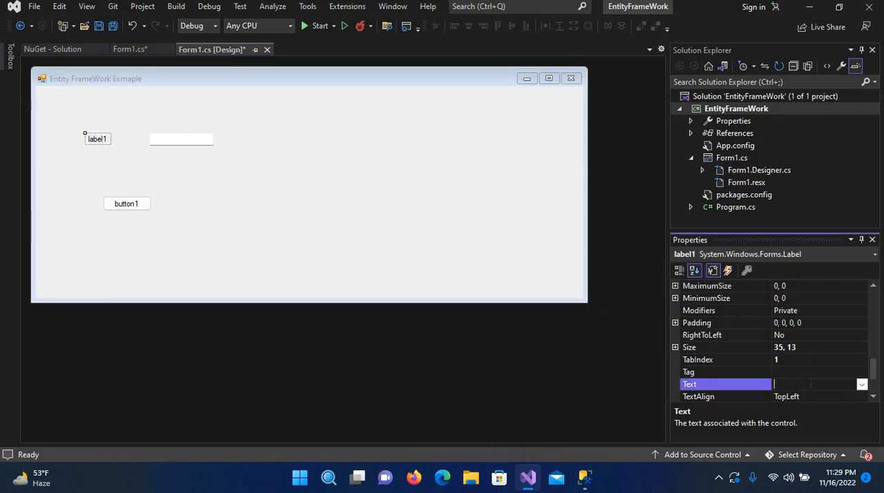
text(Std)
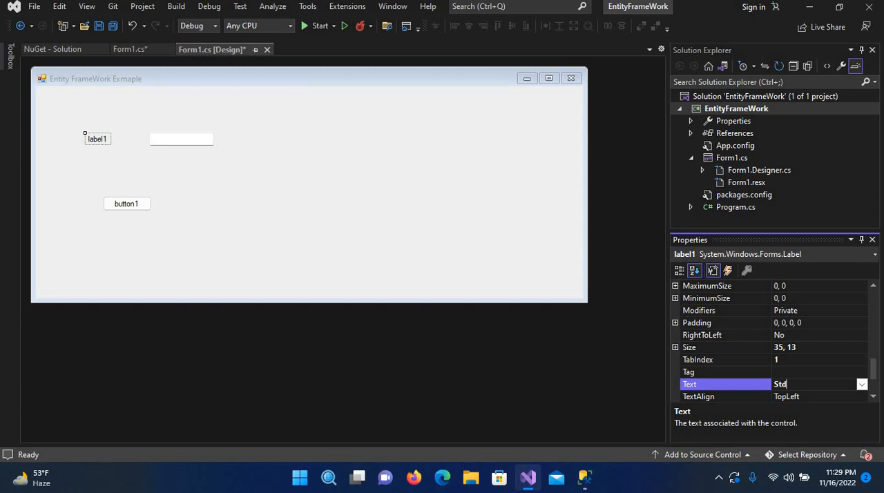
text(Name)
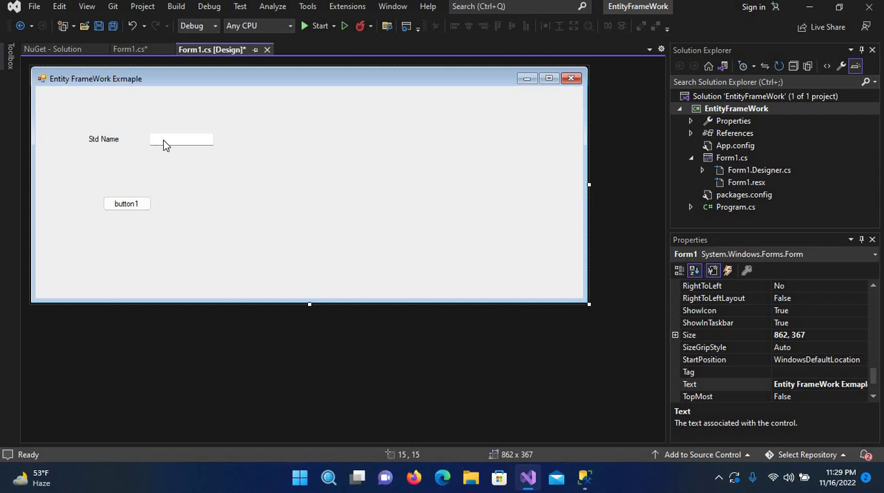
click(182, 138)
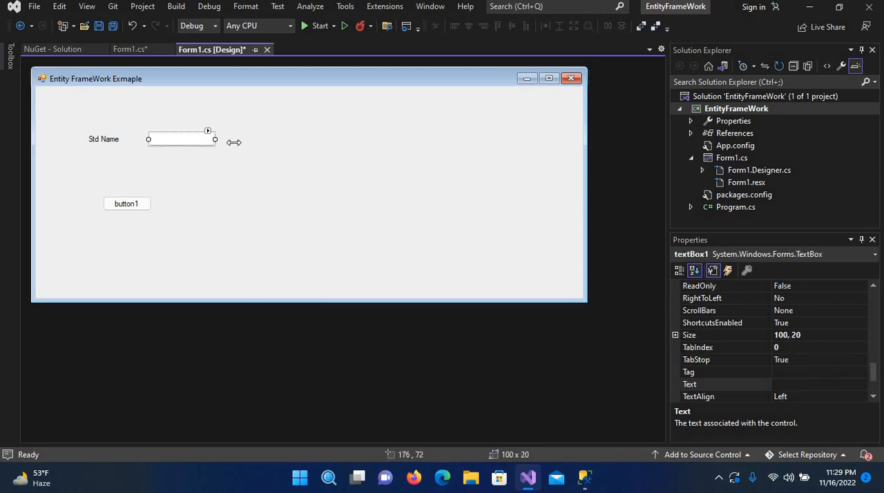
drag(216, 138, 246, 138)
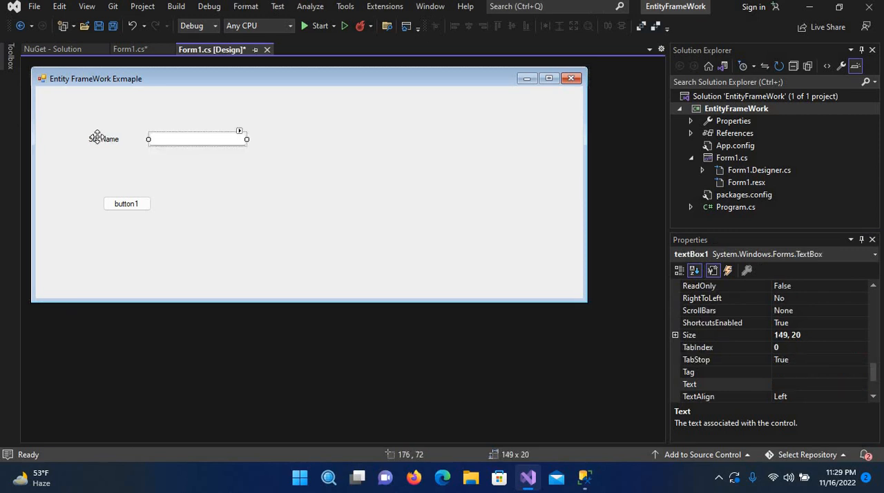
click(104, 138)
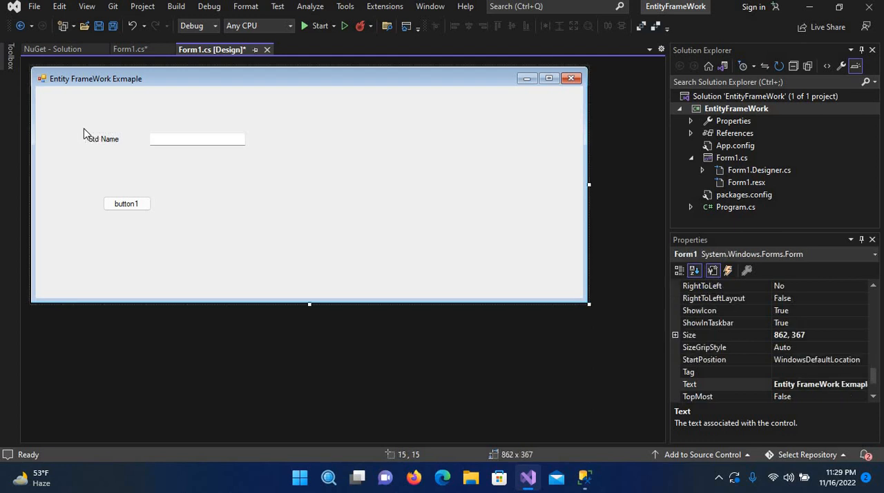
Duplicate the Std Name label and text box into rows and reposition button1 below them.
click(258, 156)
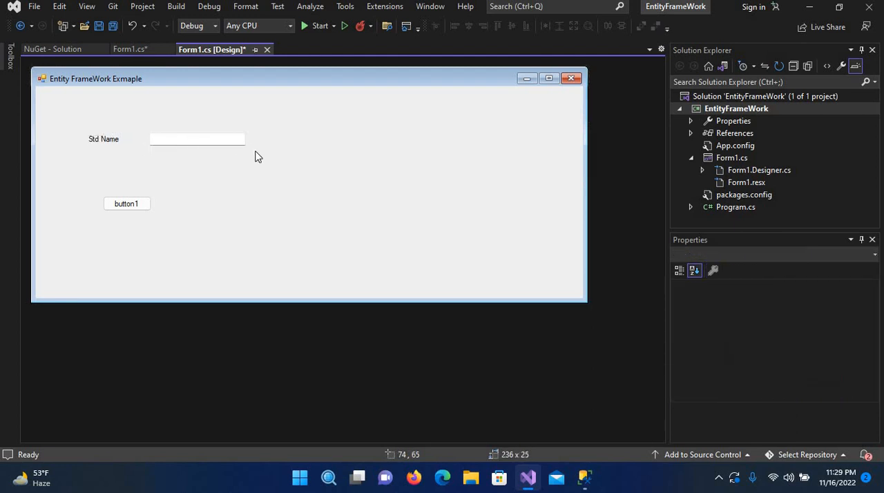
click(196, 138)
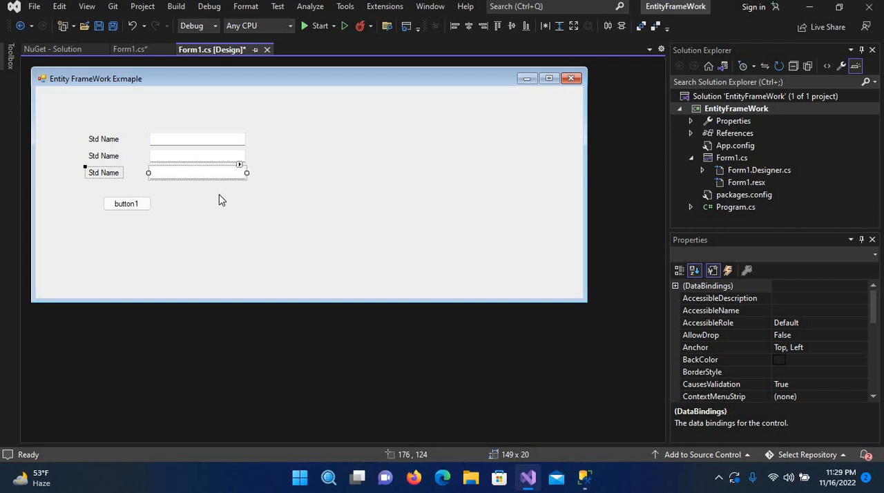
mouse_move(131, 204)
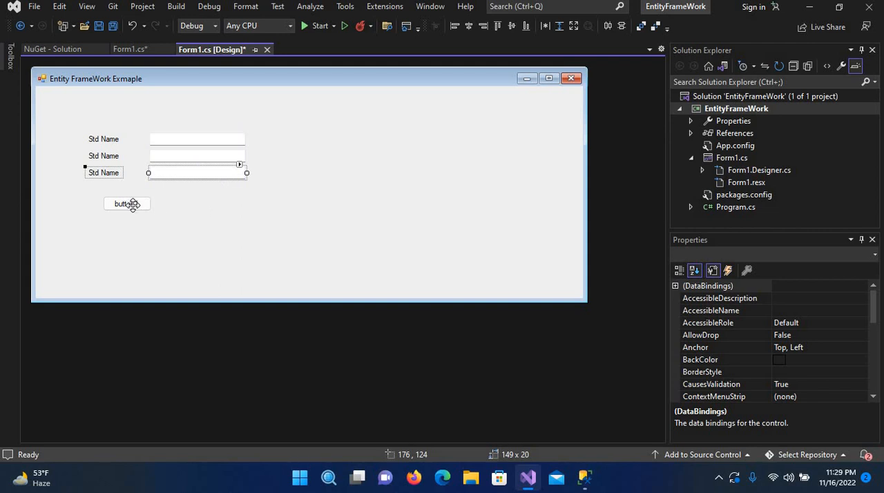
click(127, 203)
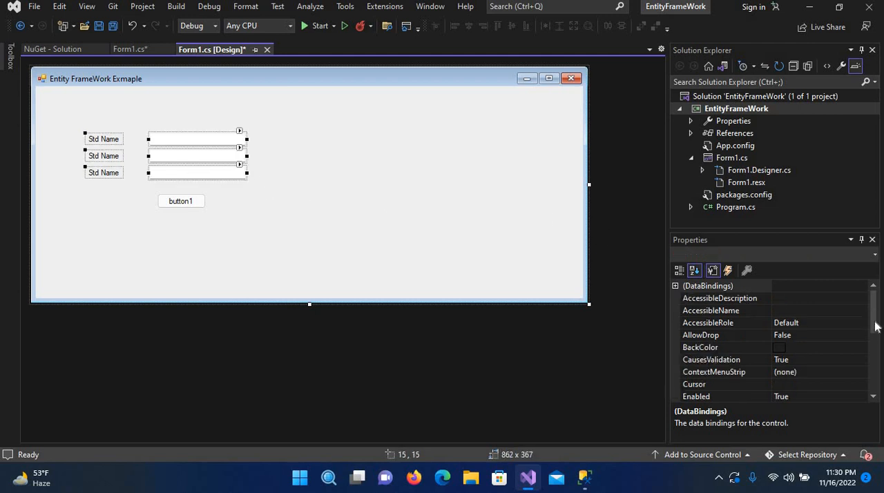
Set the selected controls' font to Bold, size 10, then select button1.
scroll(down, 3)
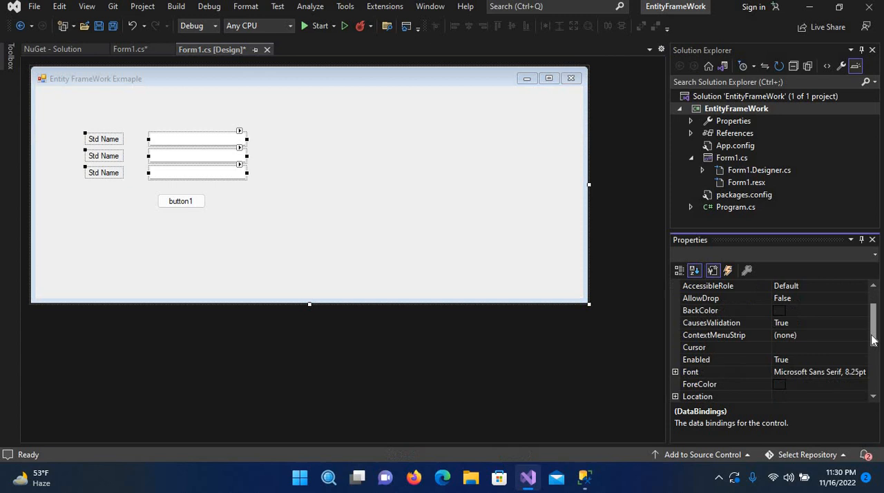
scroll(down, 3)
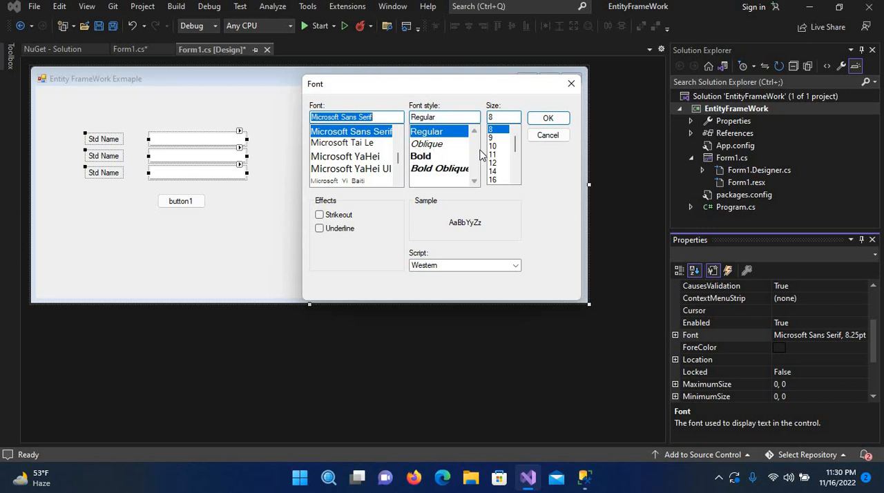
click(492, 147)
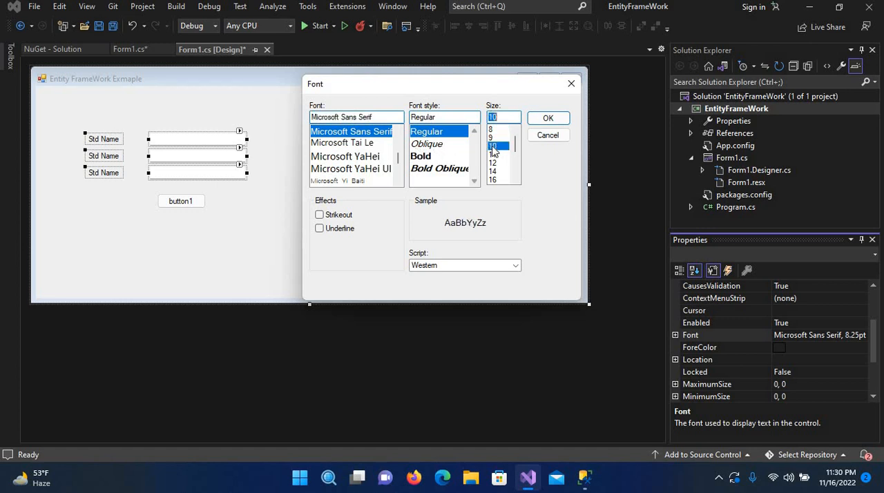
click(419, 155)
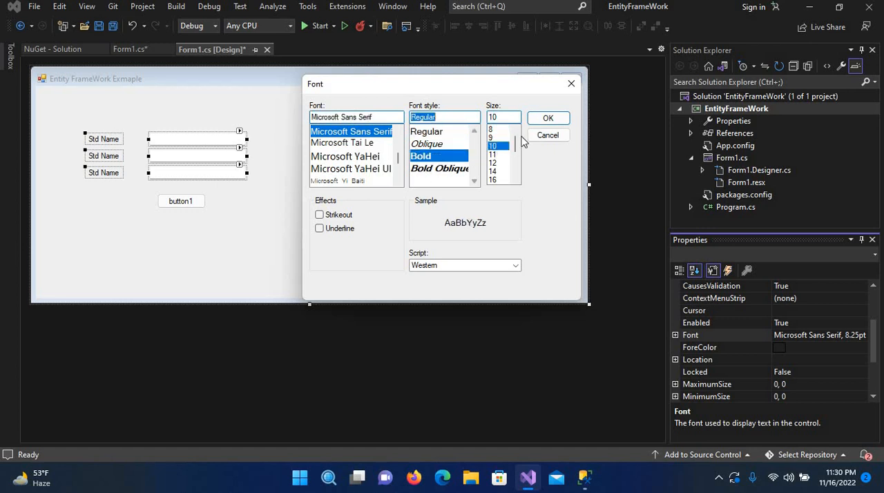
click(547, 117)
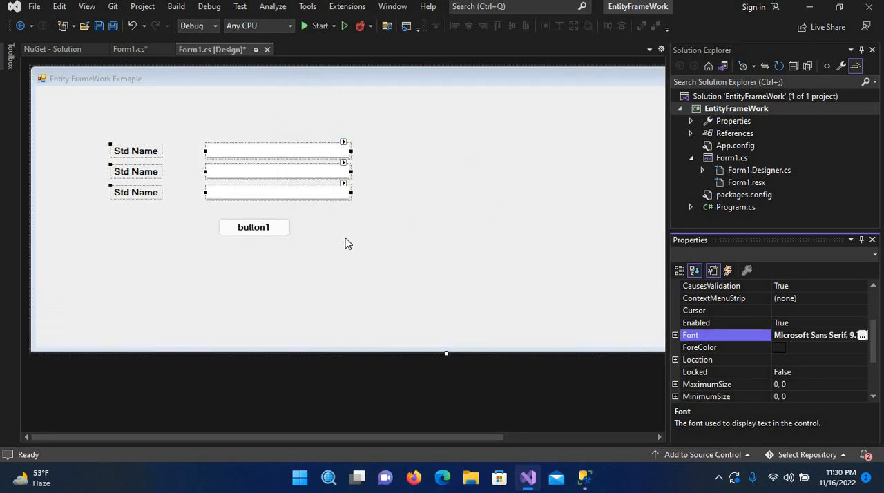
click(254, 227)
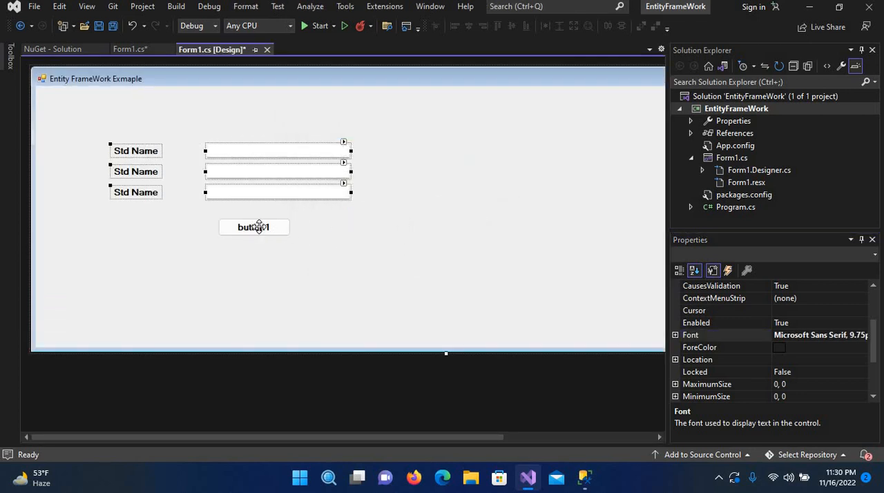
click(254, 226)
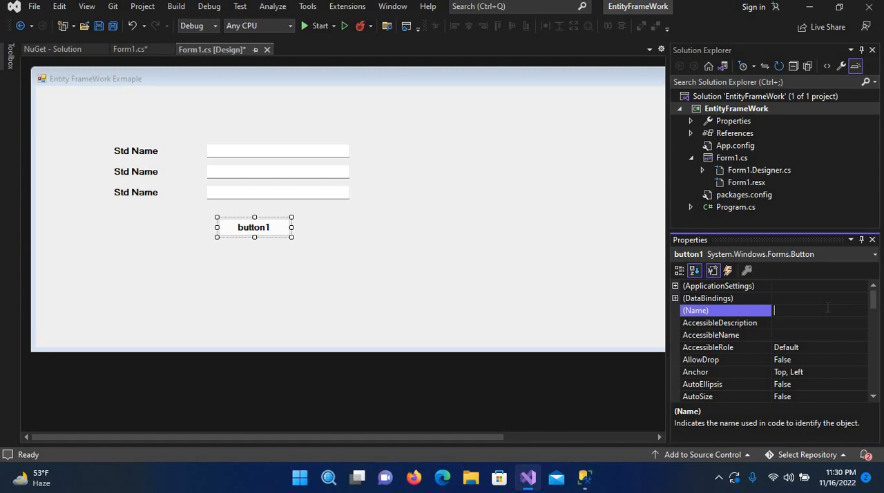
Set the button's (Name) property to insertBtn.
text(Insert)
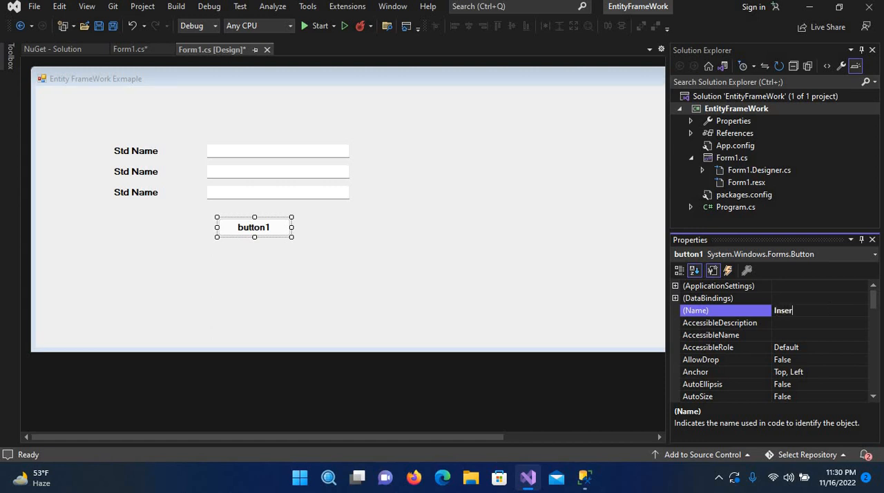
key(BackSpace)
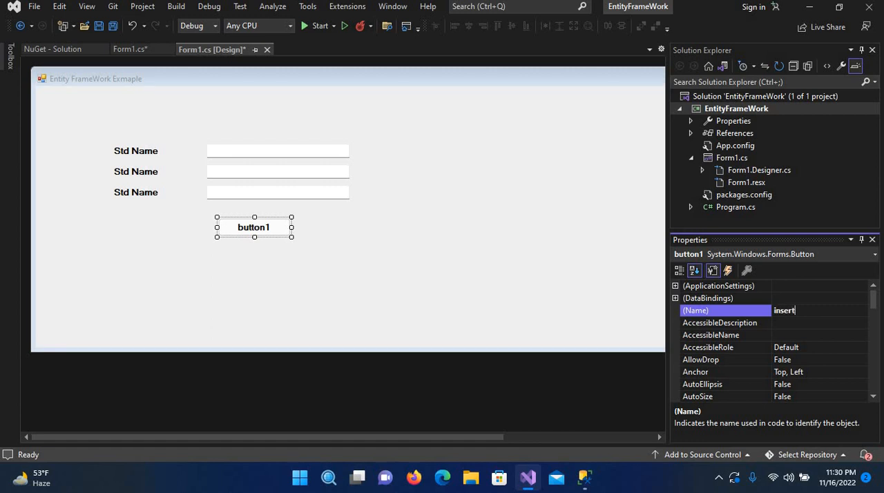
text(Btn)
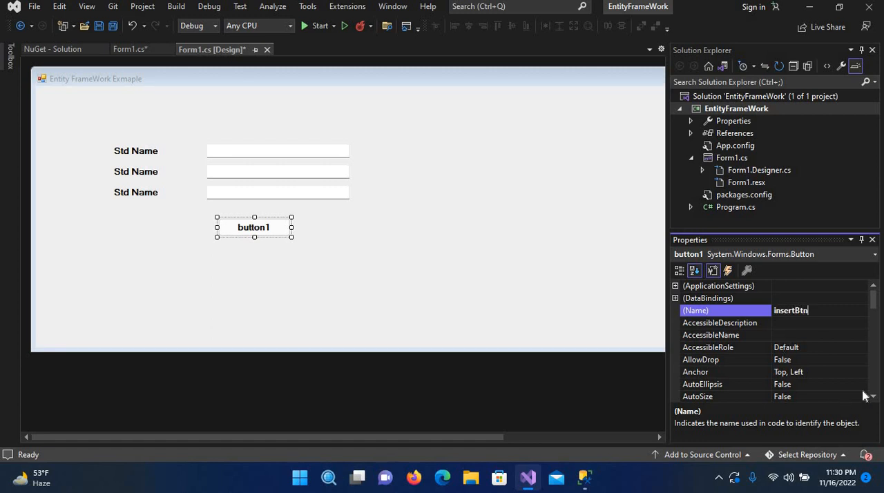
key(Return)
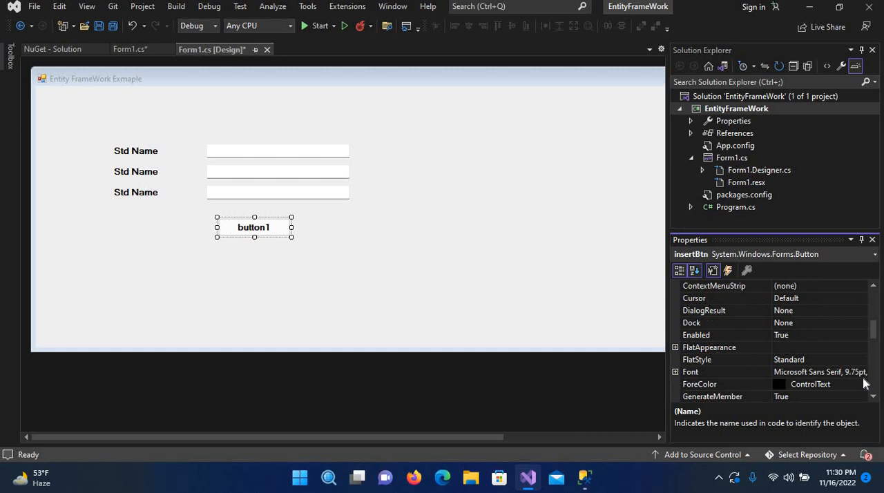
Replace the button's Text caption button1 with Insert.
scroll(down, 3)
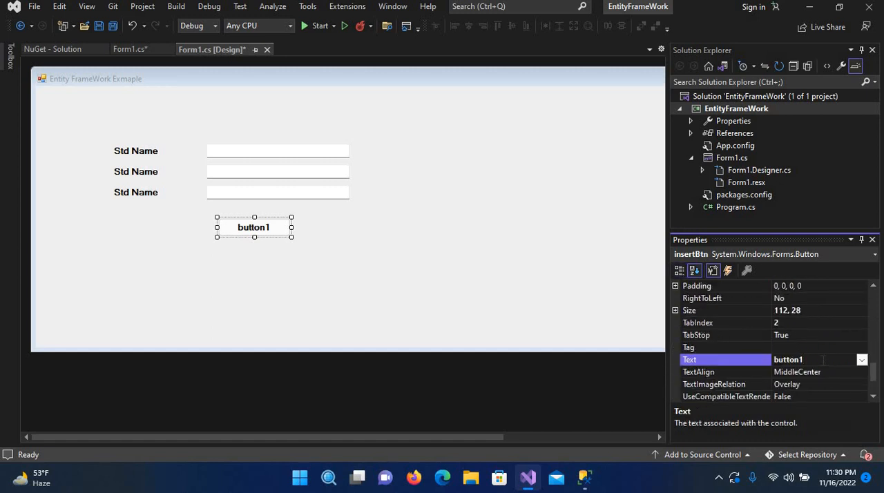
triple_click(817, 359)
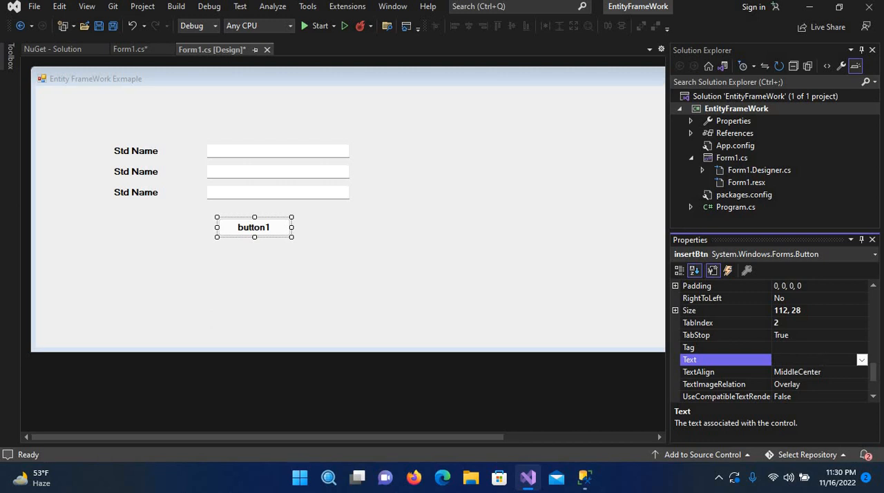
text(Insee)
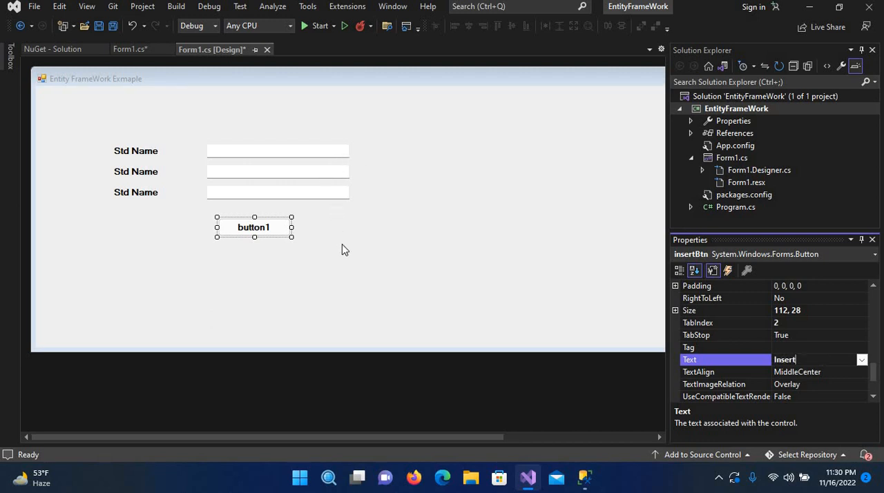
key(Return)
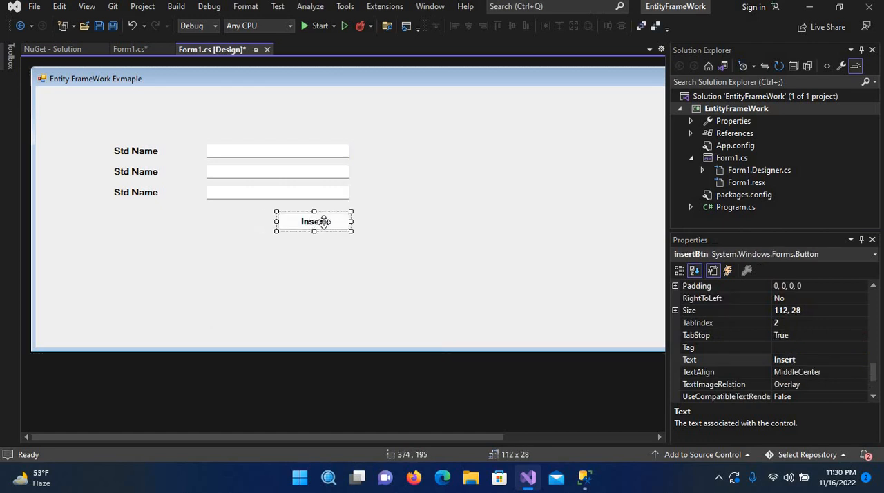
Create the Insert button's click handler and start Add > New Item on the project.
double_click(315, 221)
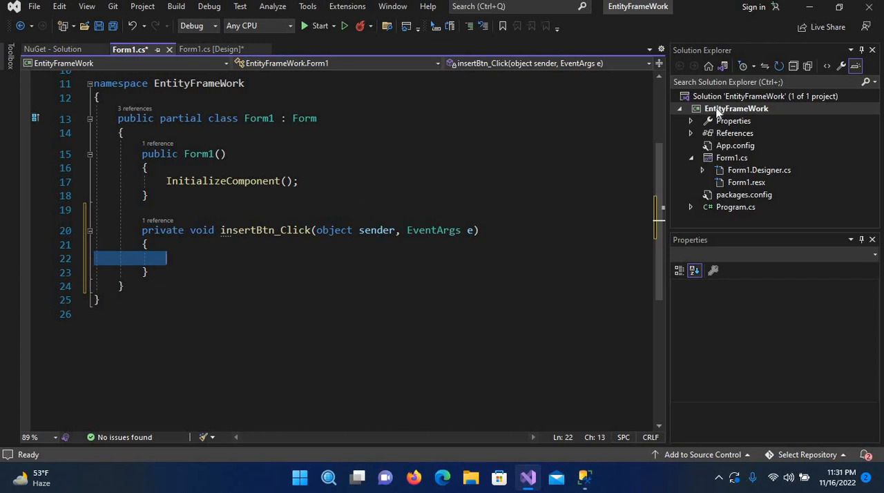
right_click(736, 107)
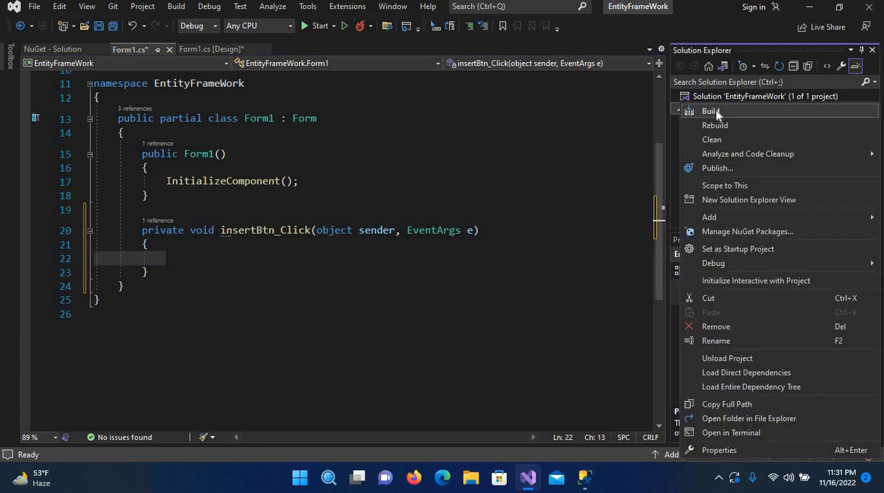
click(709, 216)
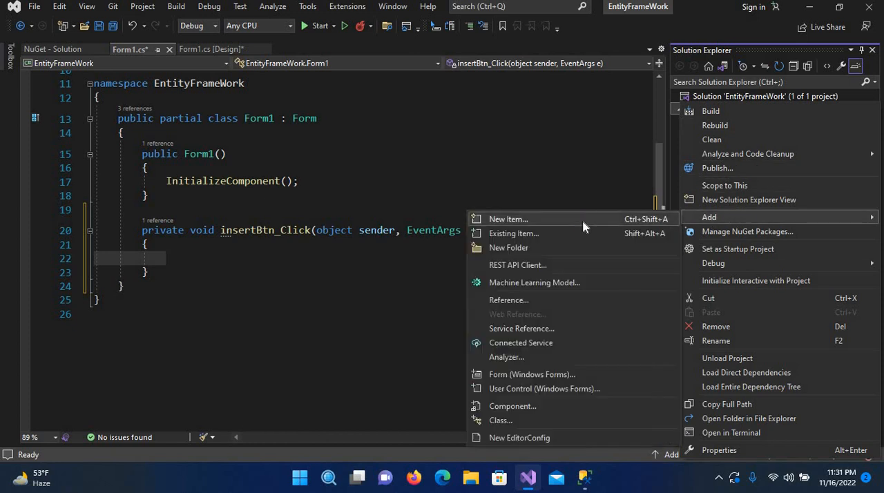
click(508, 218)
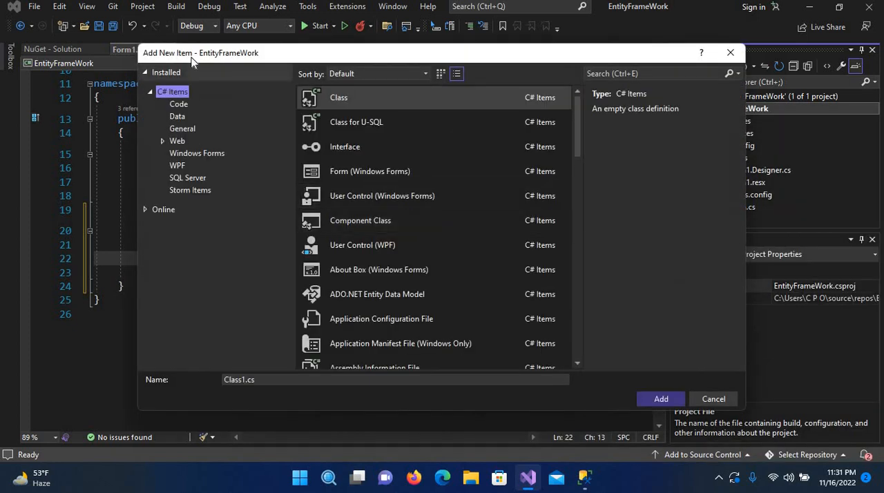
mouse_move(191, 128)
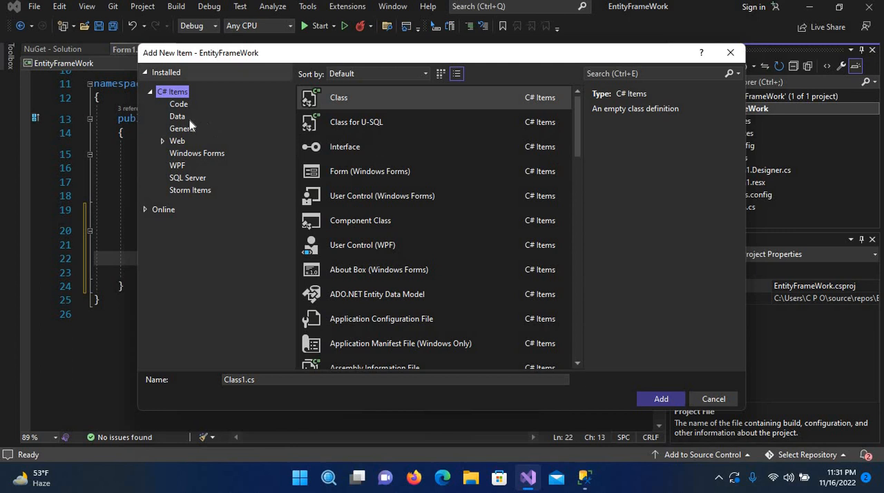
Add a Data > ADO.NET Entity Data Model named Model to the project.
click(177, 116)
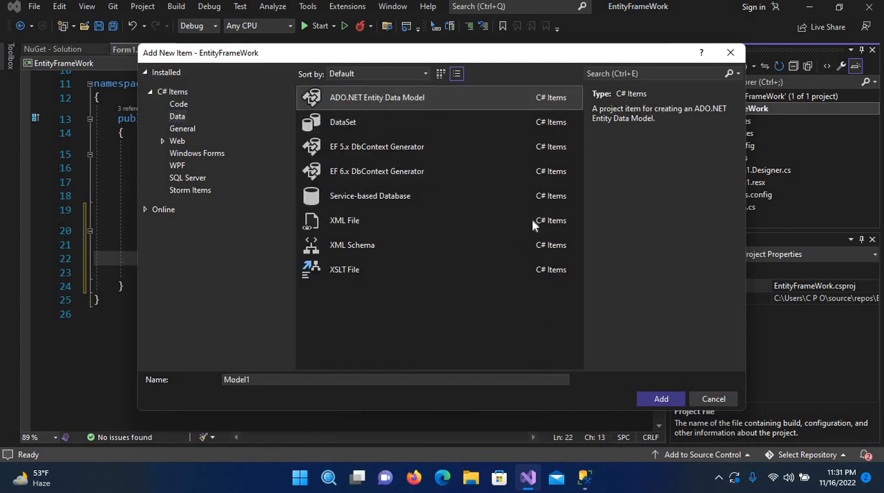
mouse_move(185, 381)
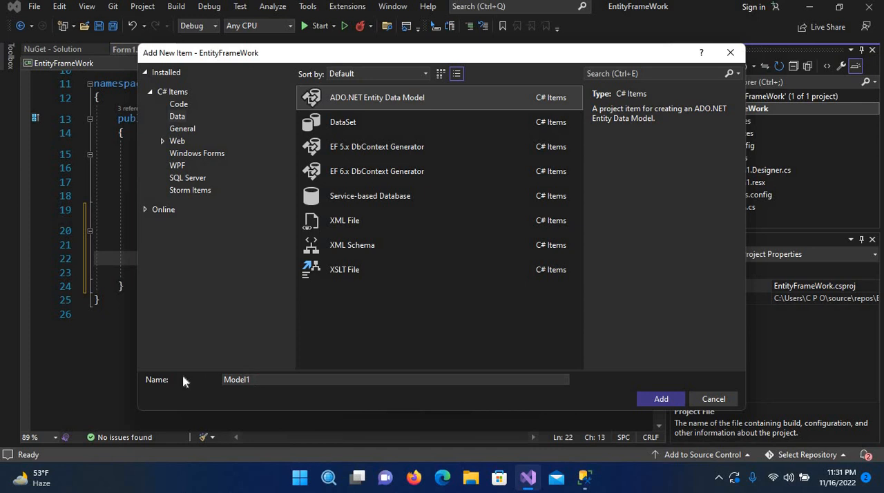
triple_click(395, 378)
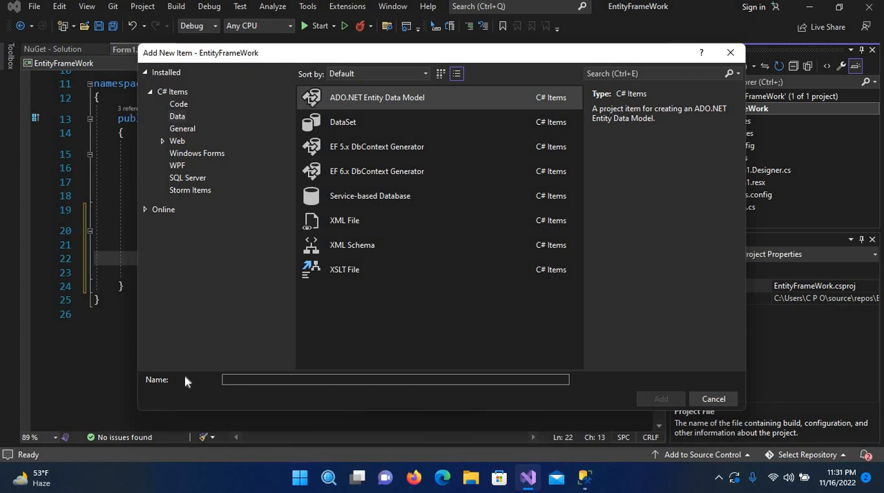
text(Model)
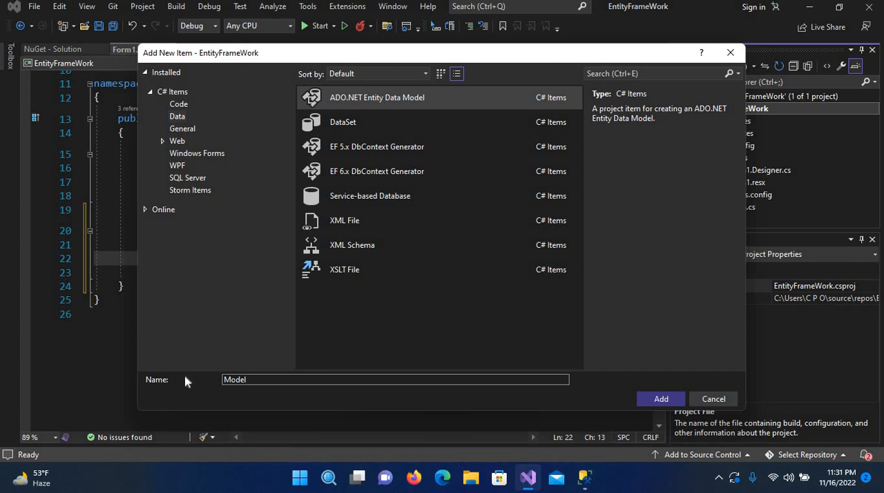
mouse_move(660, 398)
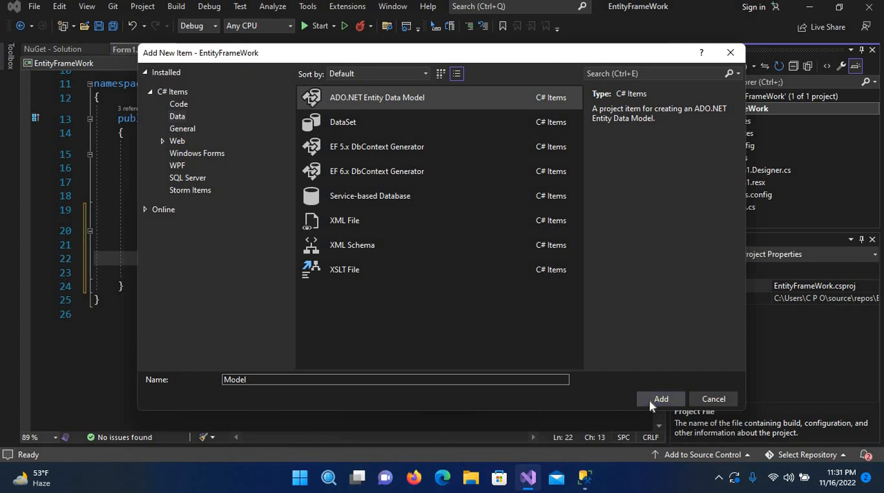
click(661, 398)
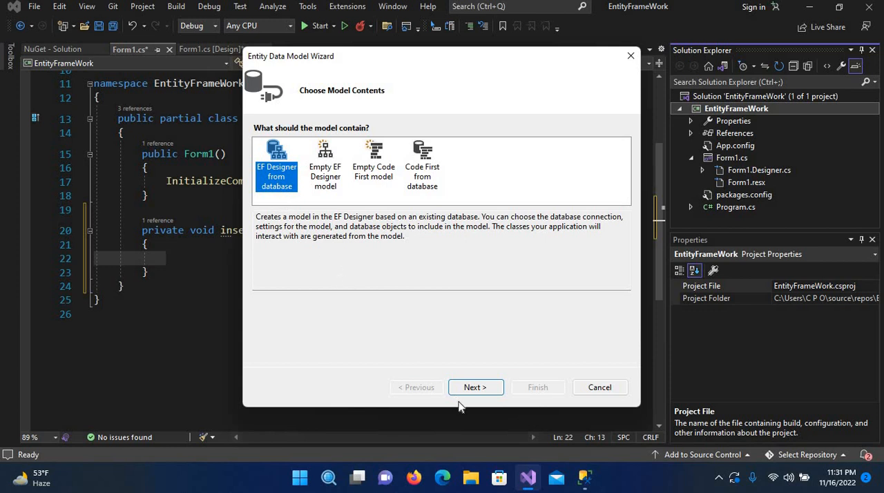
Continue with EF Designer from database and start a New Connection at the Server name box.
click(475, 387)
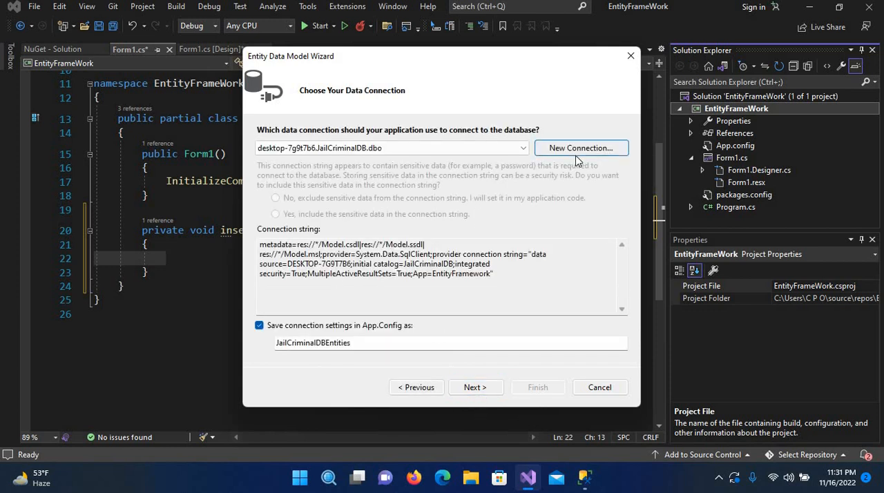
click(581, 147)
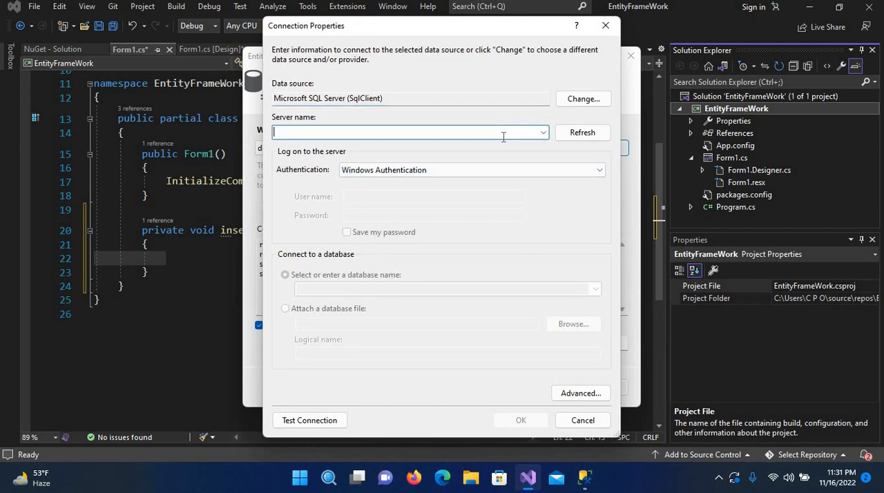
click(285, 275)
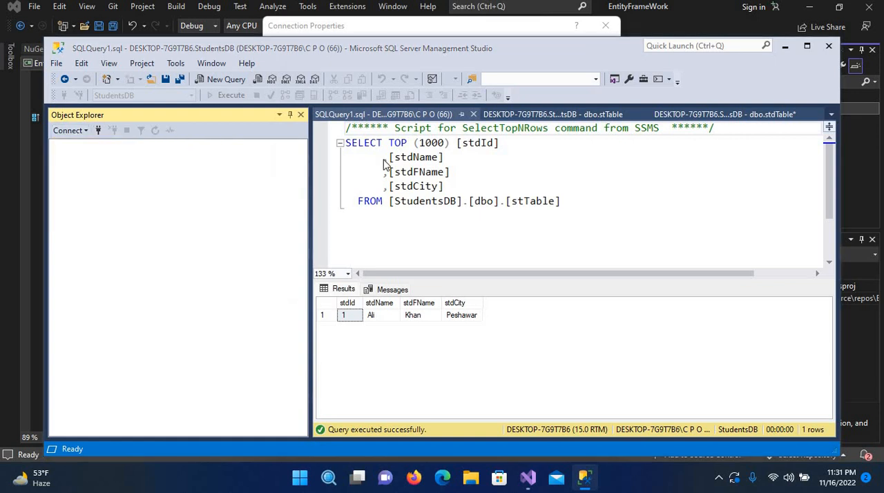
In SSMS, view the Connect to Server details to read the local server name, then dismiss it.
right_click(493, 155)
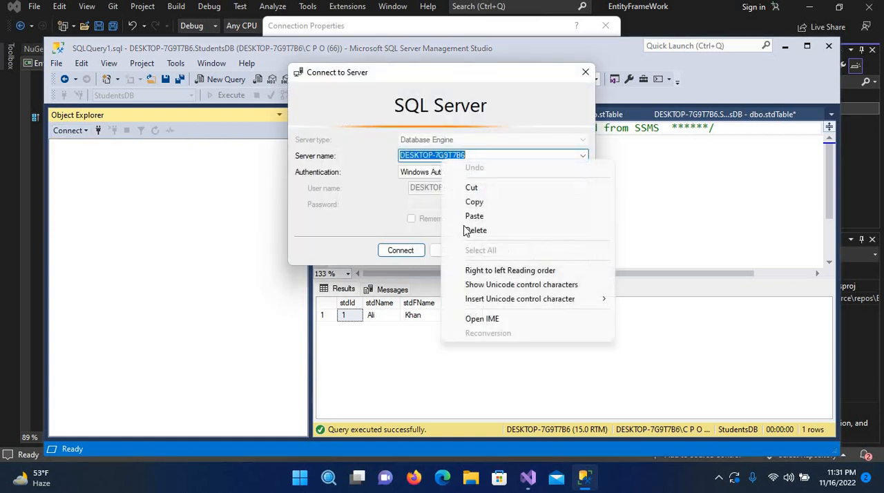
click(411, 240)
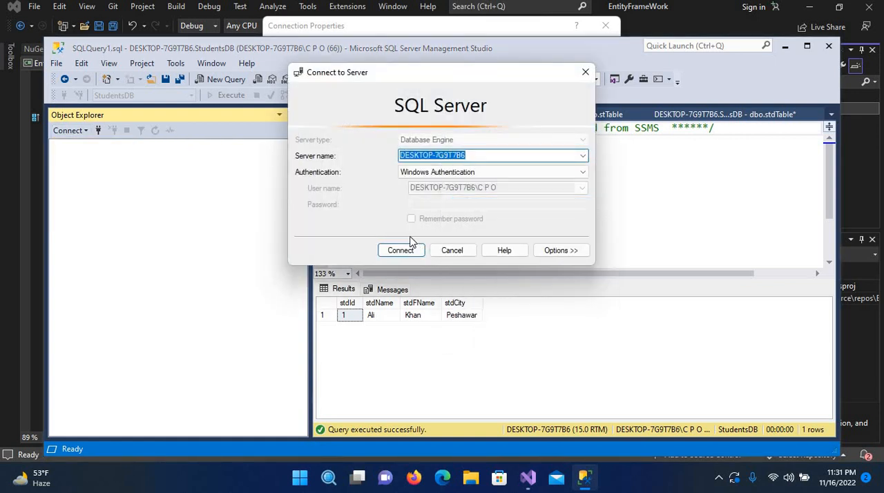
click(401, 250)
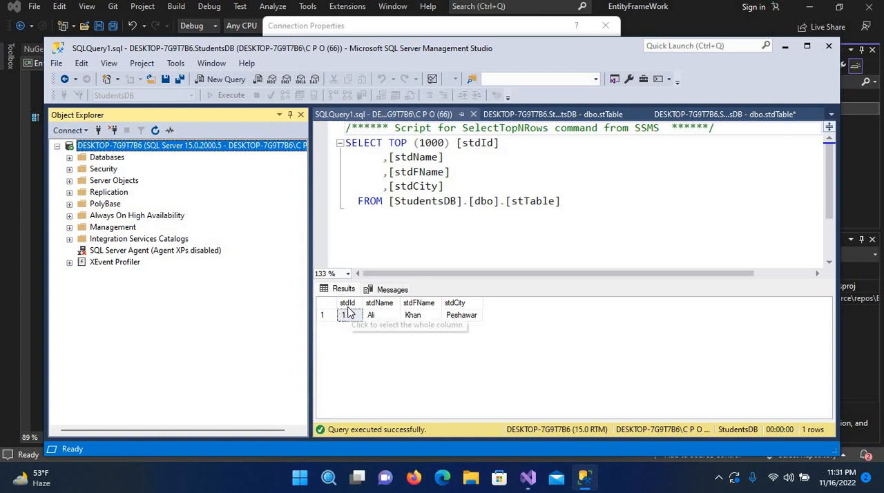
mouse_move(393, 312)
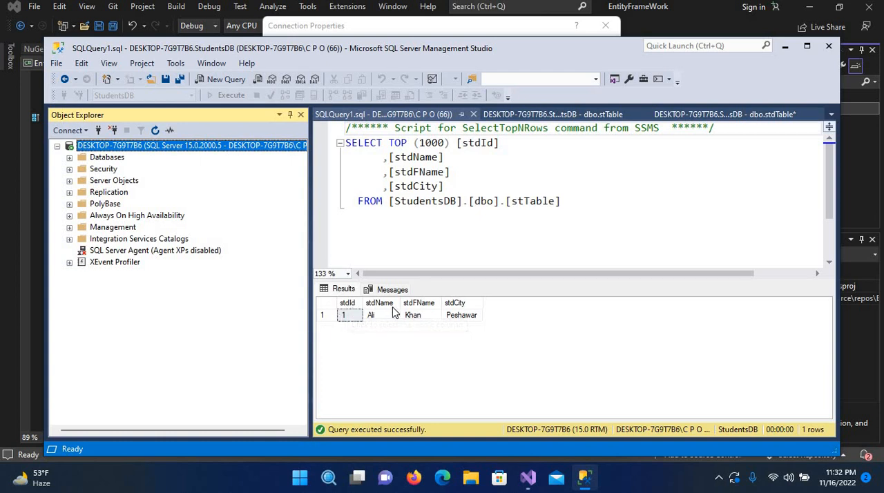
mouse_move(420, 302)
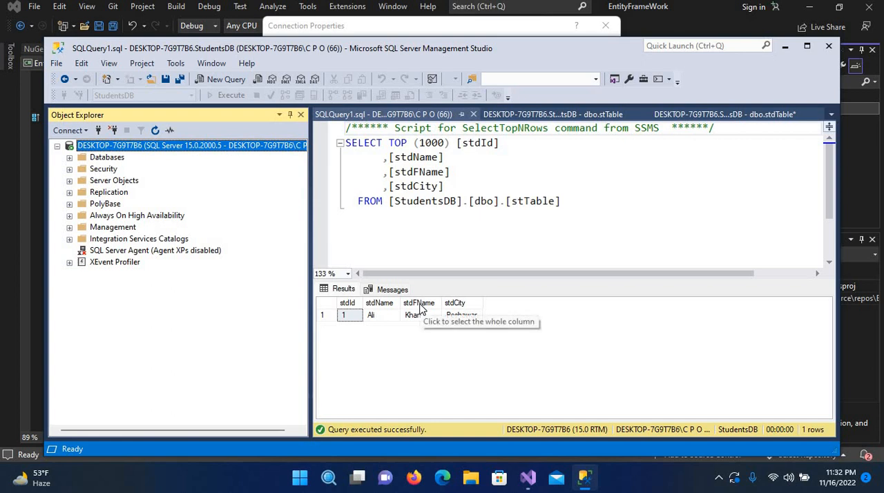
mouse_move(348, 326)
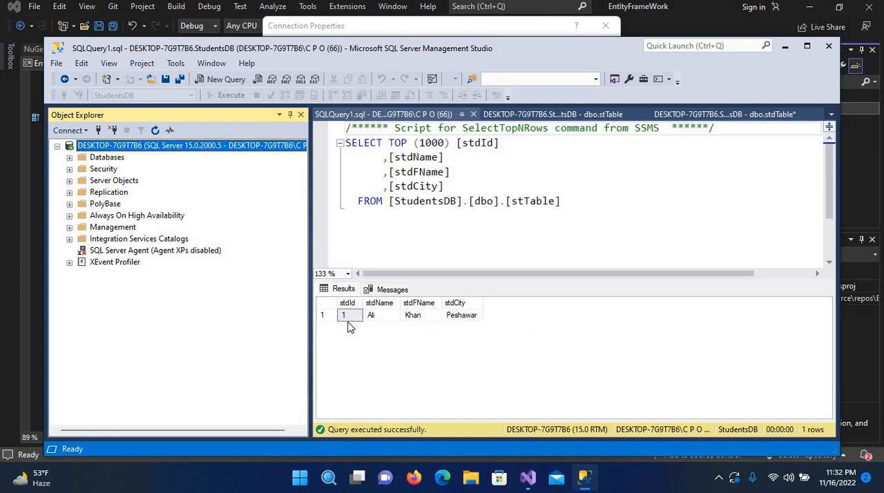
mouse_move(416, 321)
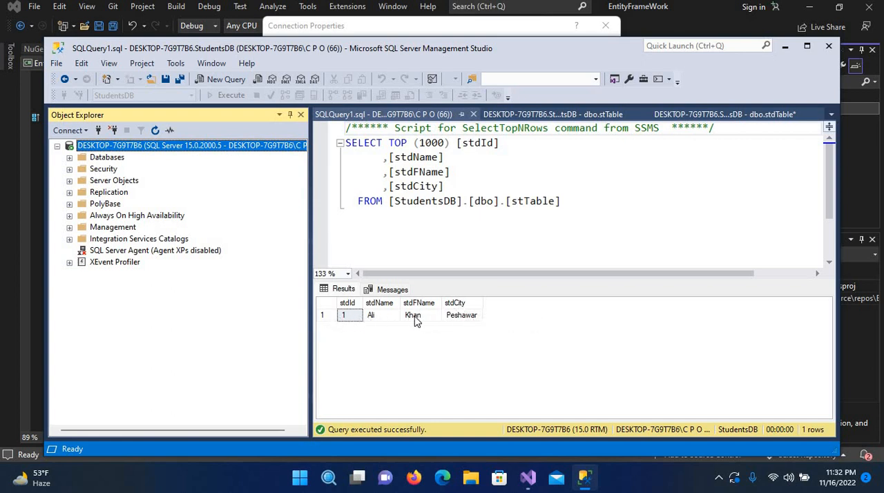
mouse_move(517, 475)
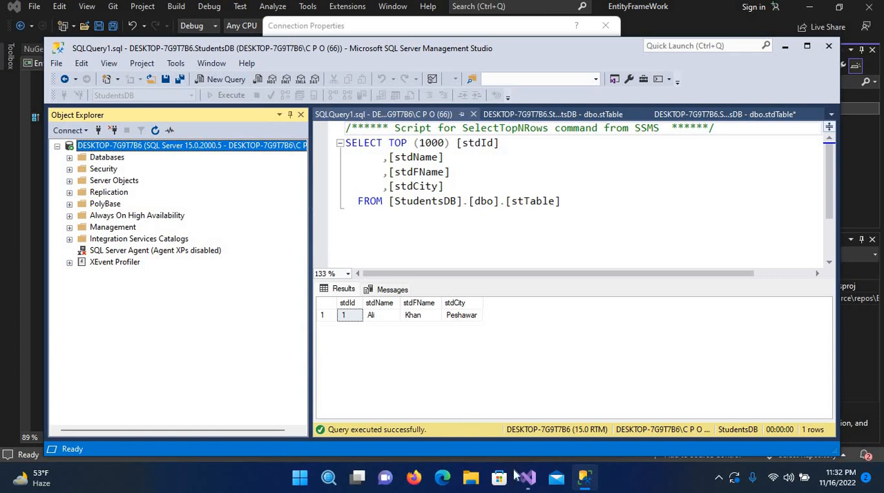
mouse_move(528, 478)
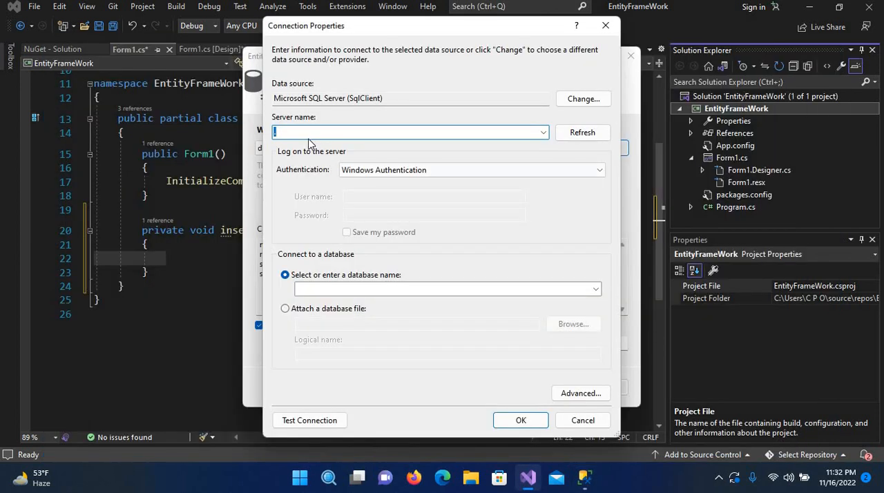
Connect to StudentsDB on server DESKTOP-7G9T7B6 and proceed to choosing database objects.
text(DESKTOP-7G9T7B6)
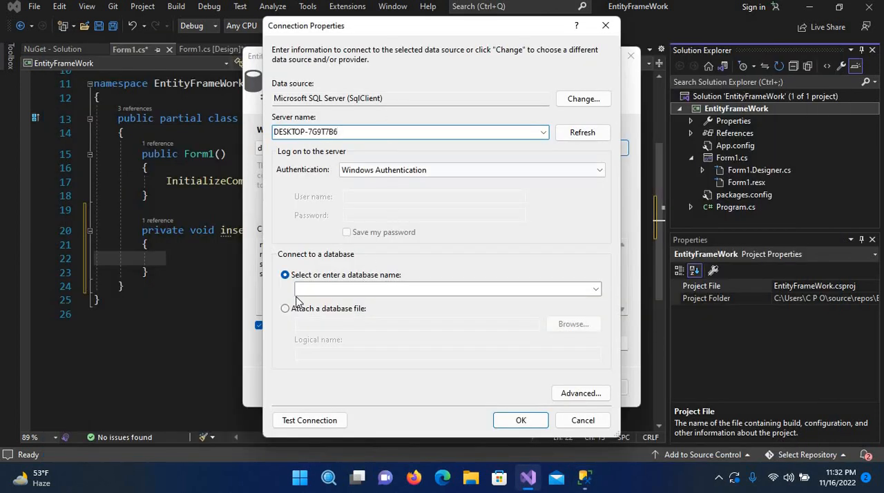
click(594, 289)
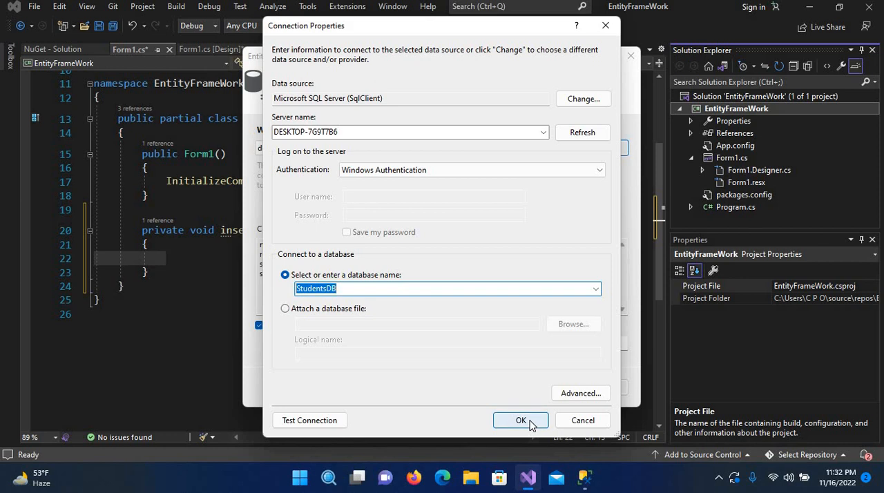
click(521, 420)
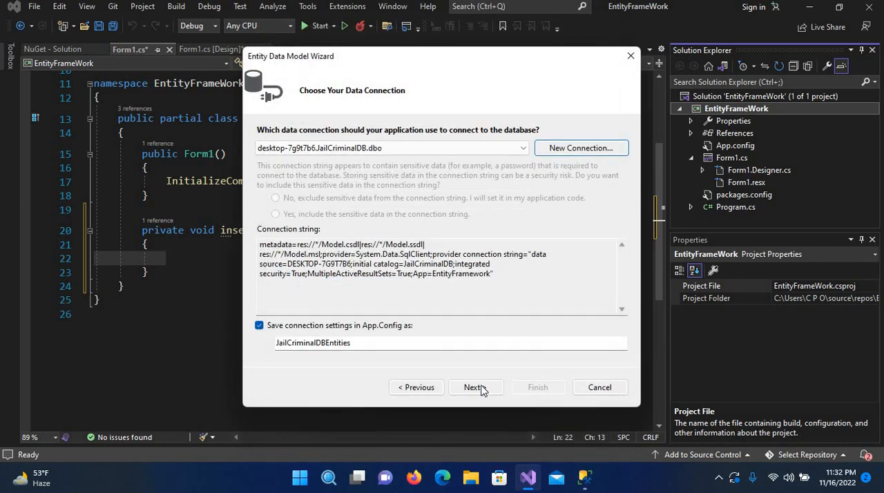
click(475, 387)
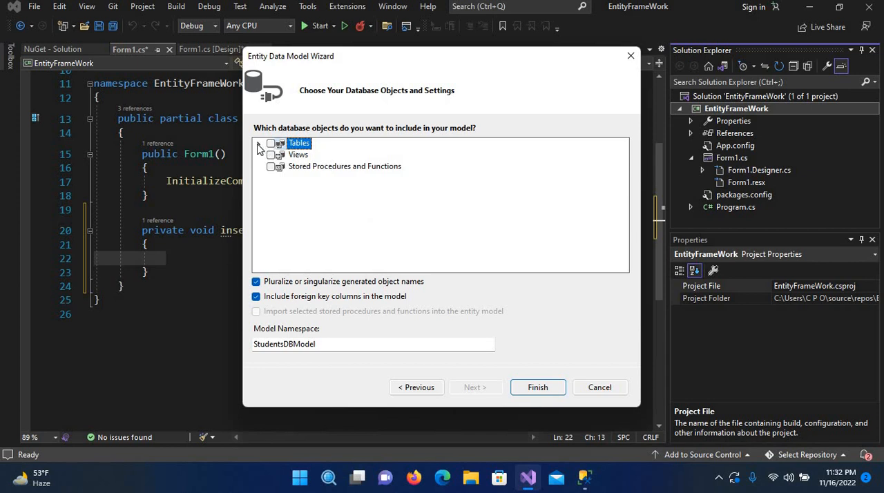
Include Tables > dbo > stTable in the Entity Data Model Wizard and finish to generate Model.edmx.
click(259, 143)
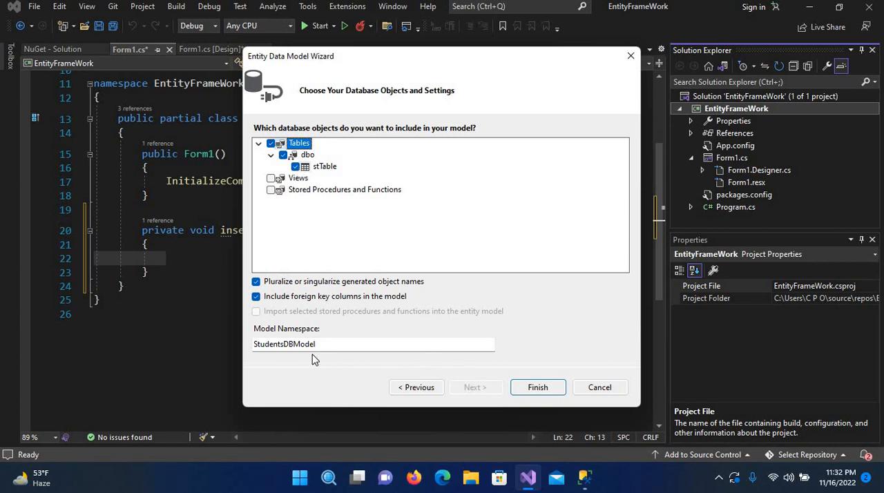
mouse_move(539, 387)
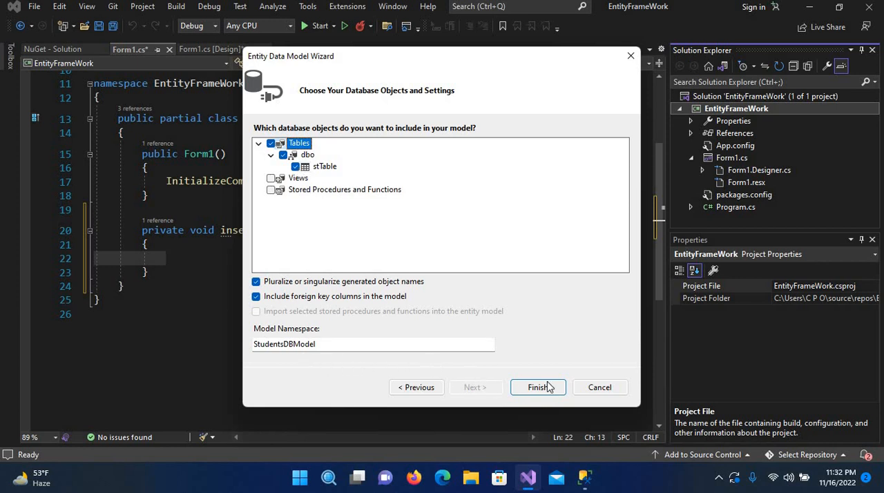
click(539, 386)
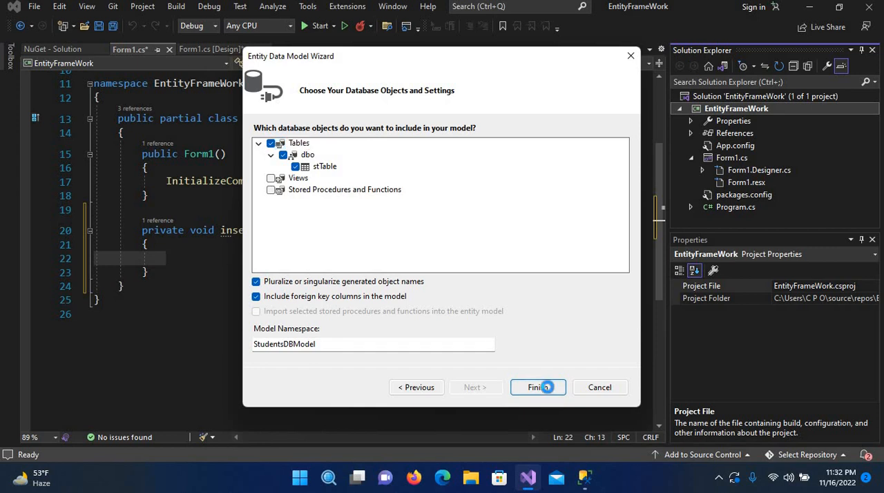
click(536, 386)
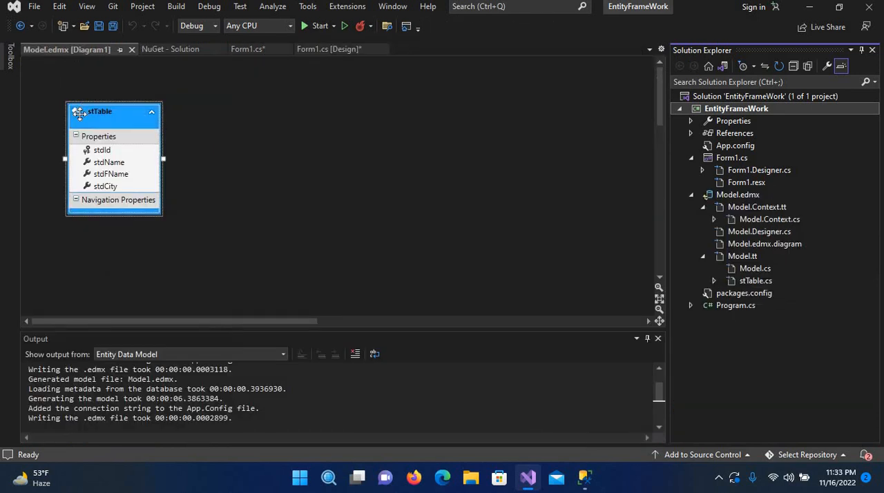
mouse_move(108, 114)
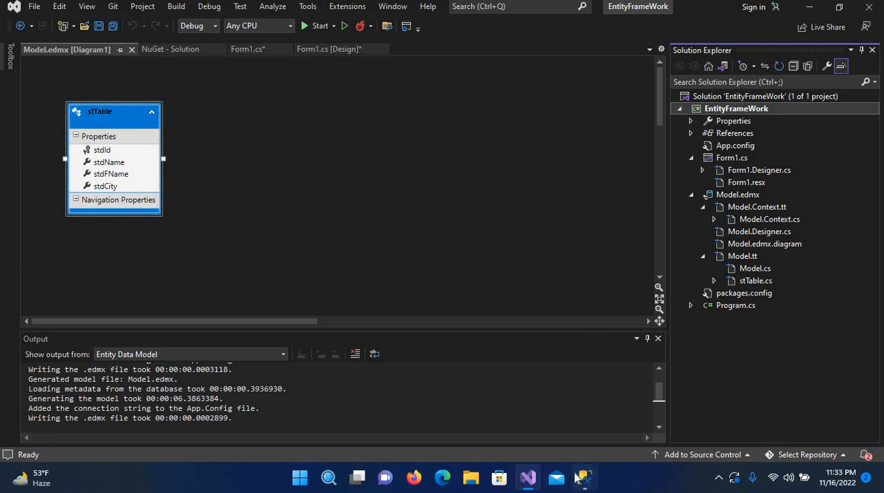
click(583, 478)
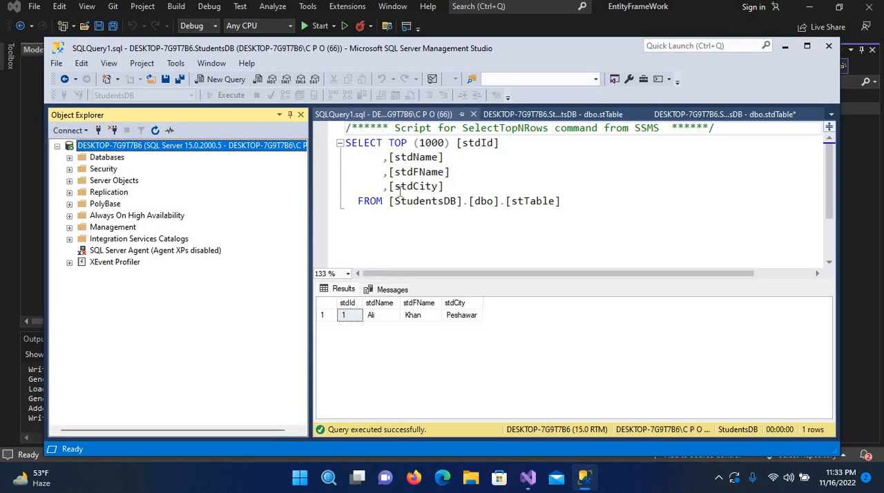
mouse_move(532, 201)
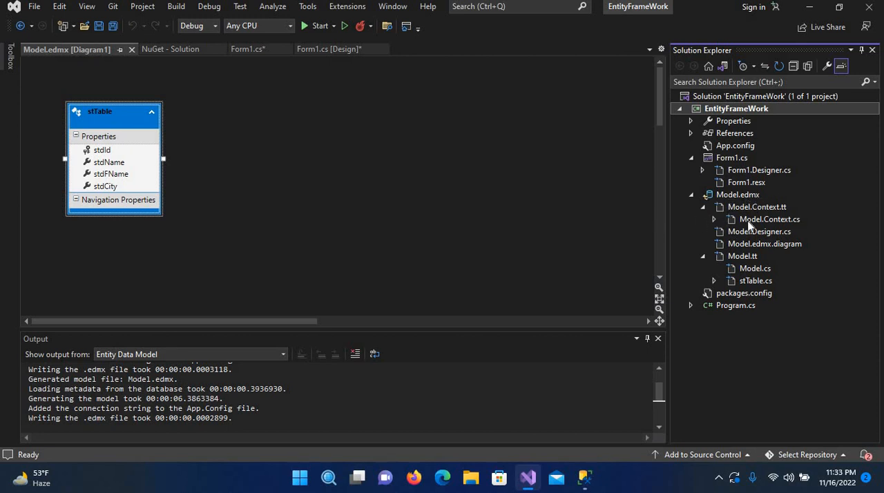
mouse_move(756, 240)
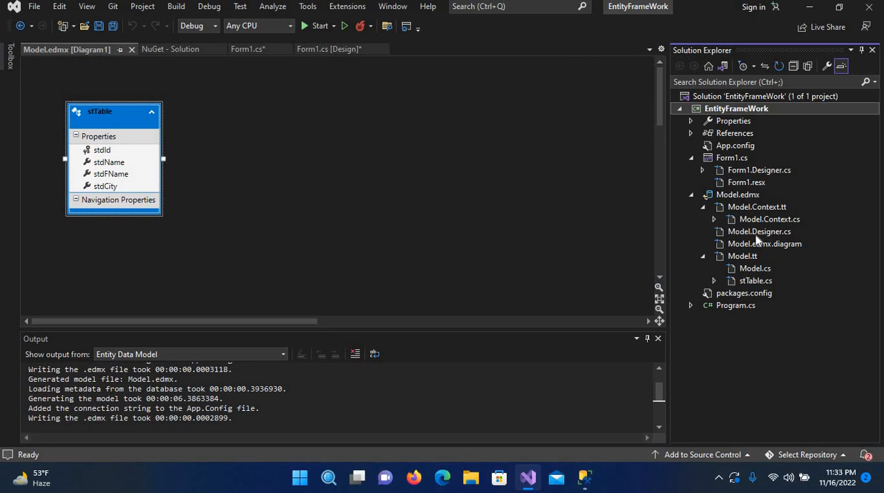
mouse_move(415, 138)
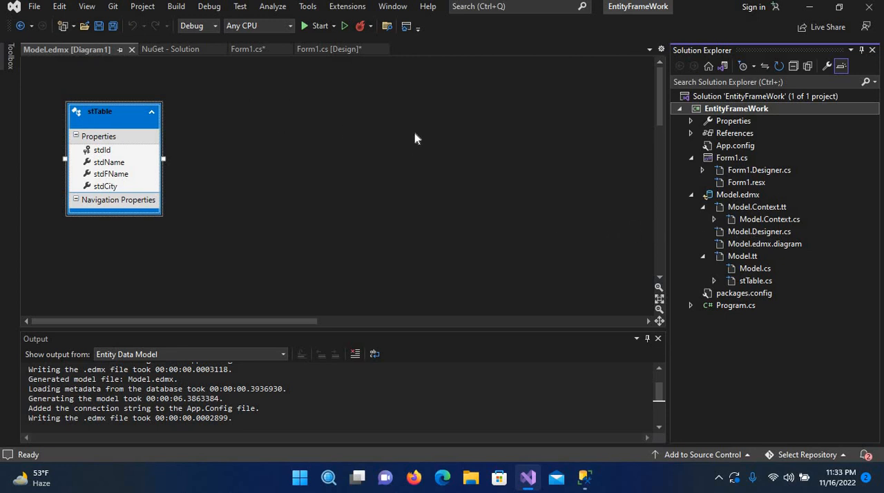
Create the Insert button's click handler from Form1's designer and move to the top of the class.
click(326, 50)
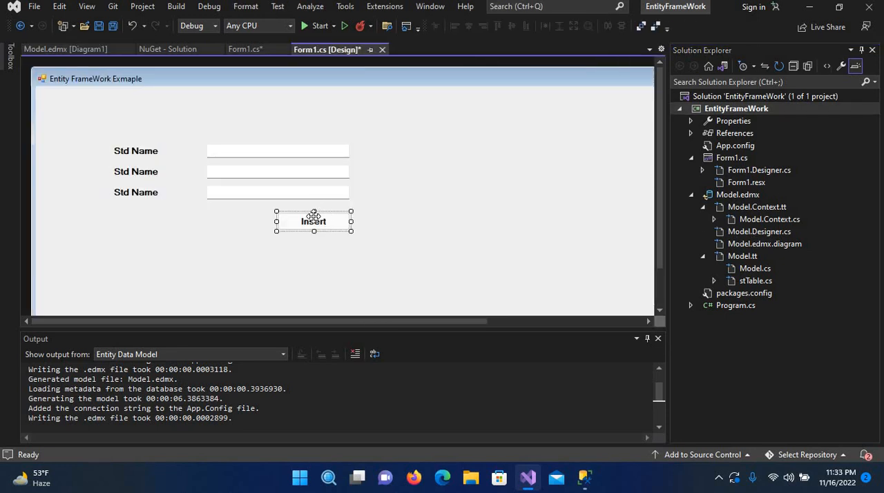
double_click(313, 221)
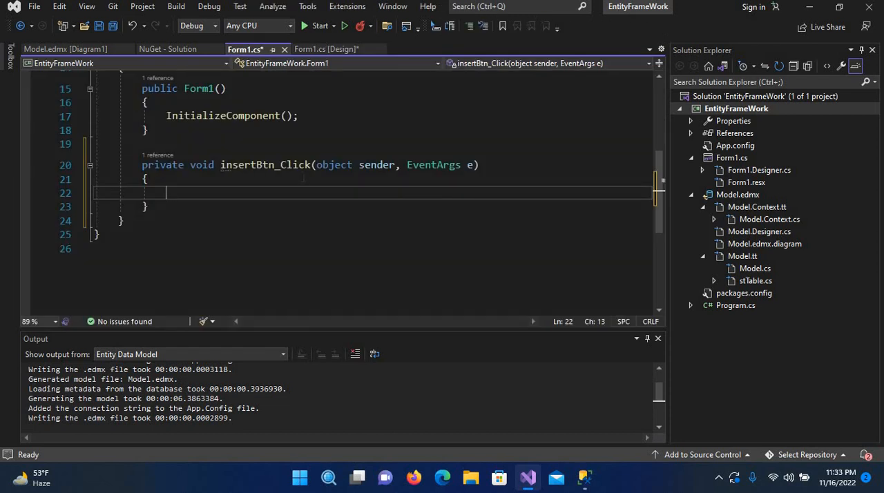
scroll(up, 3)
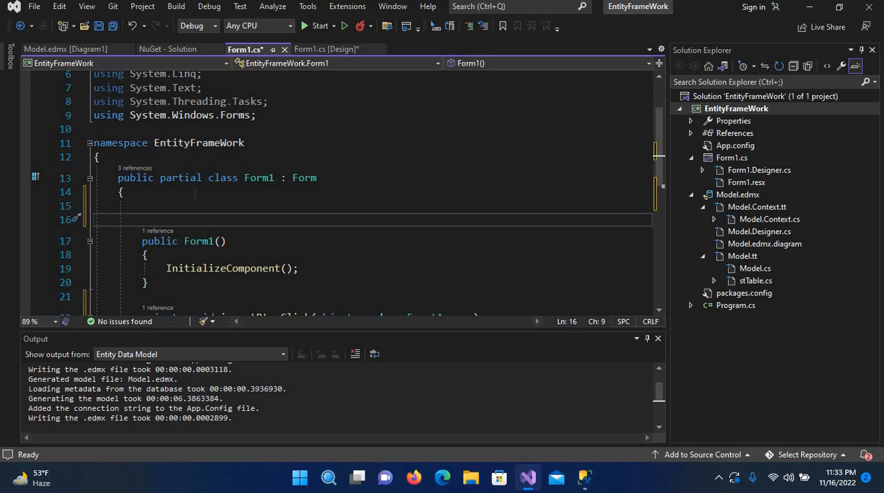
Declare 'stTable stmodel = new stTable();' as a Form1 class field.
text(stTable)
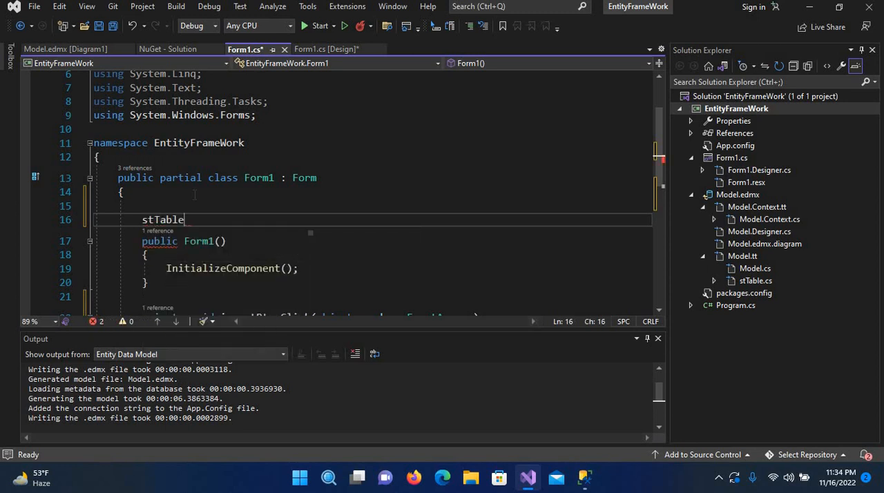
text(mo)
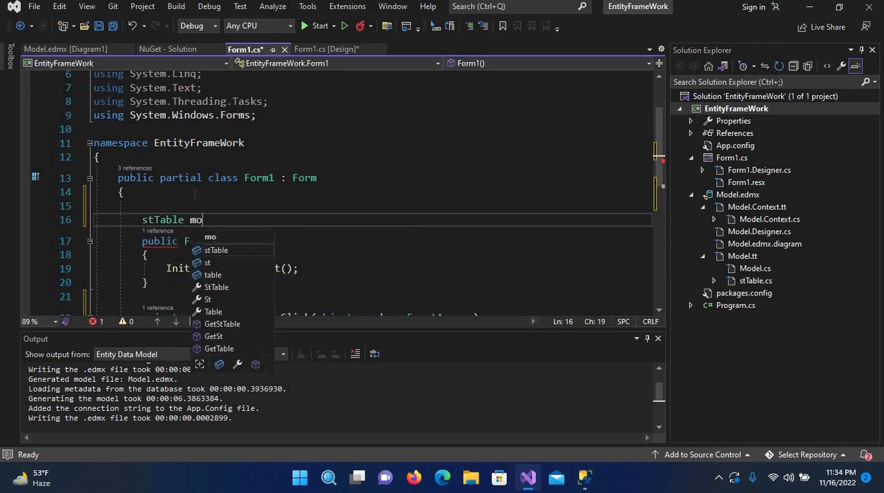
text(stmodel)
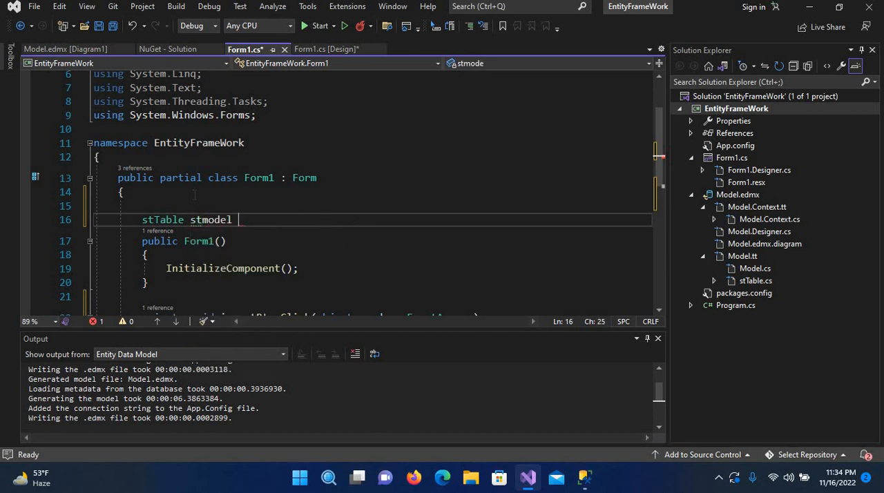
text(= new)
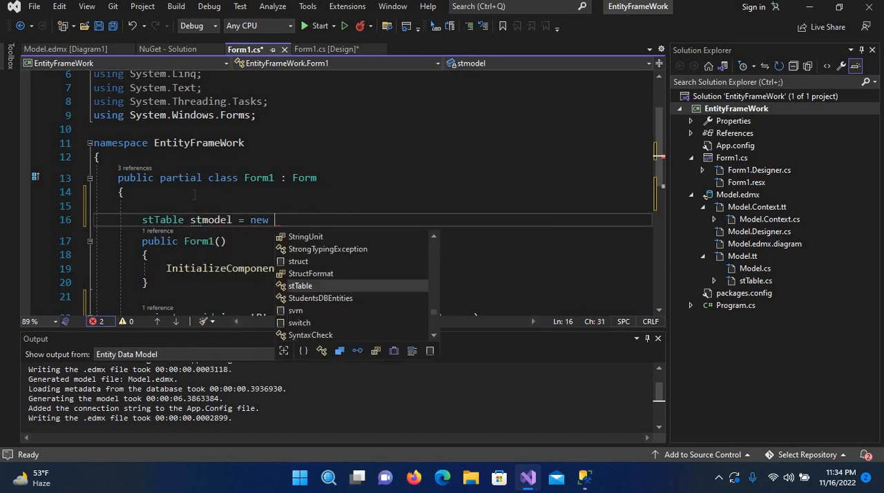
text(stTable)
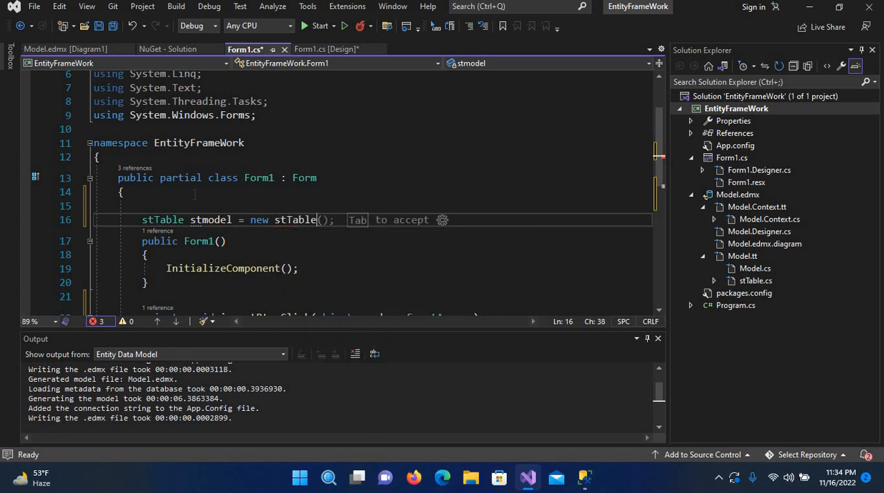
key(Tab)
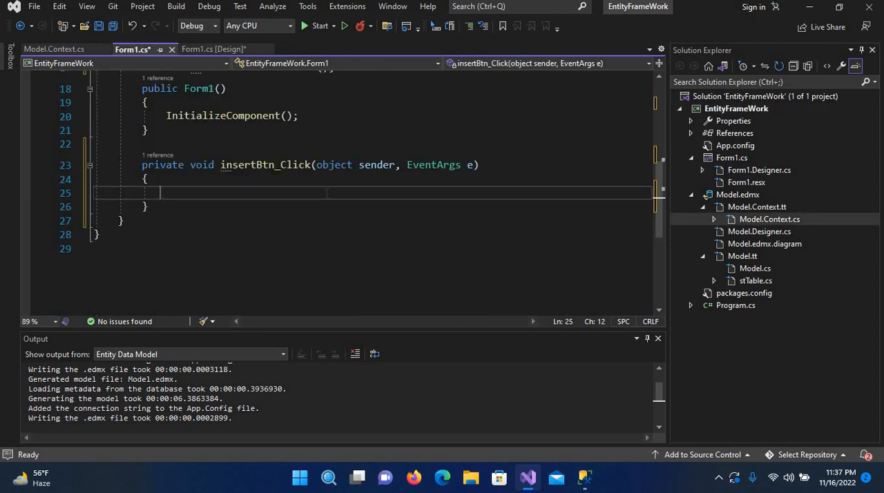
Add 'StudentsDBEntities studentsDB = new StudentsDBEntities();' inside insertBtn_Click.
text(StudentsDBEntities studentsDB =)
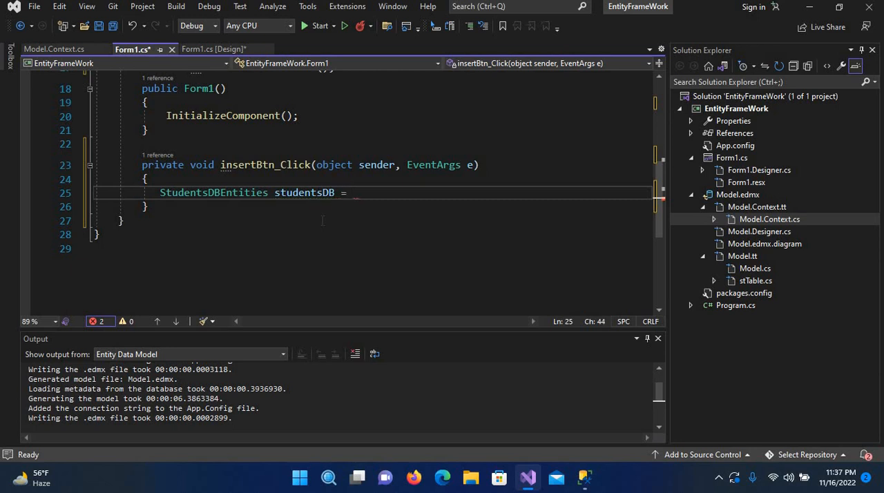
text(nw)
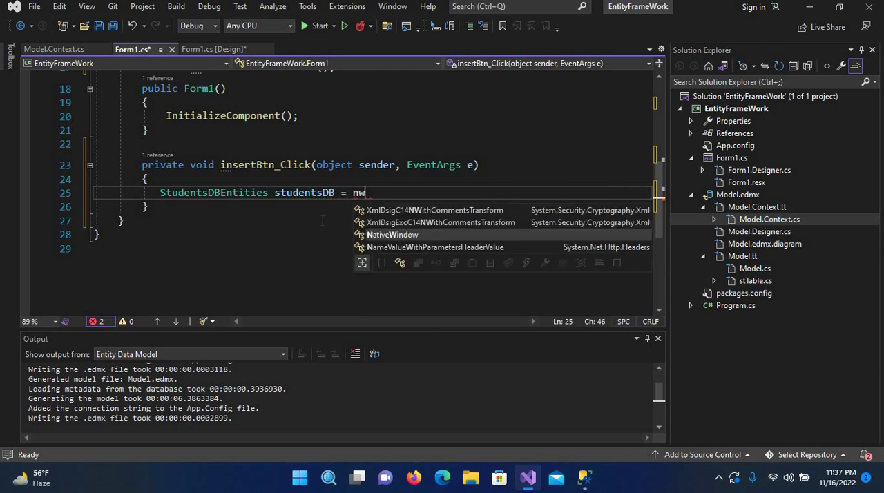
text(new StudentsDBEntities)
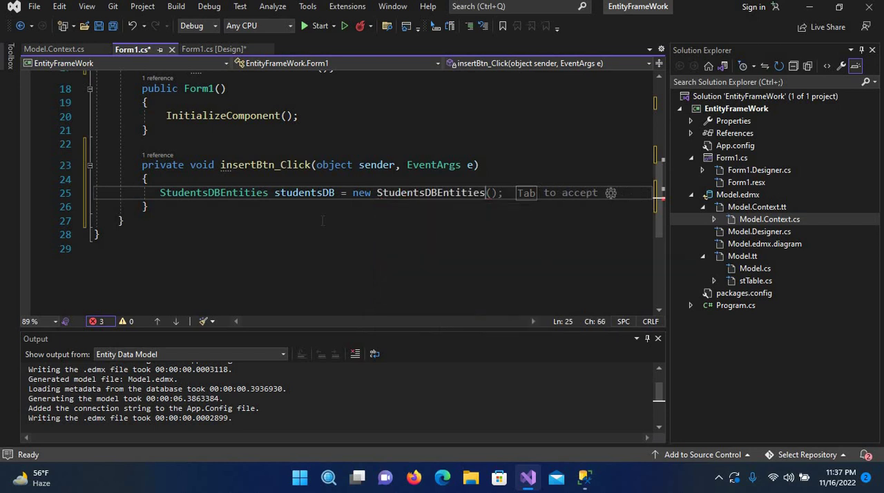
text(();)
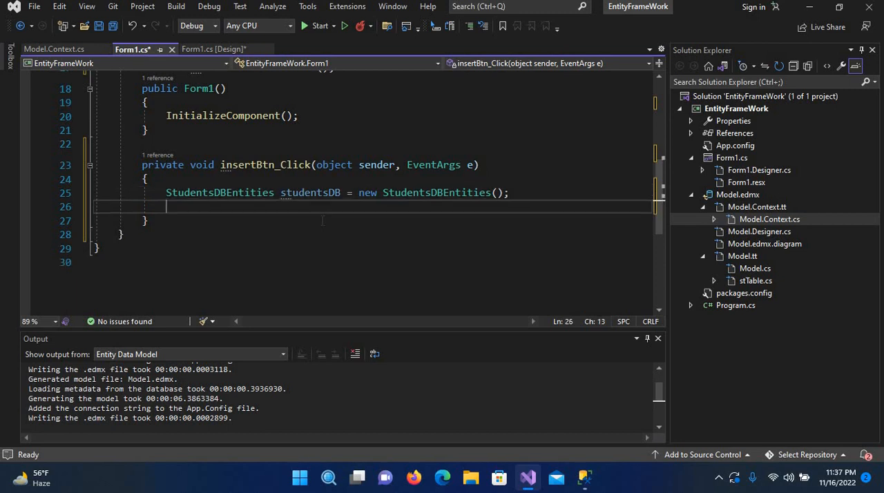
mouse_move(324, 227)
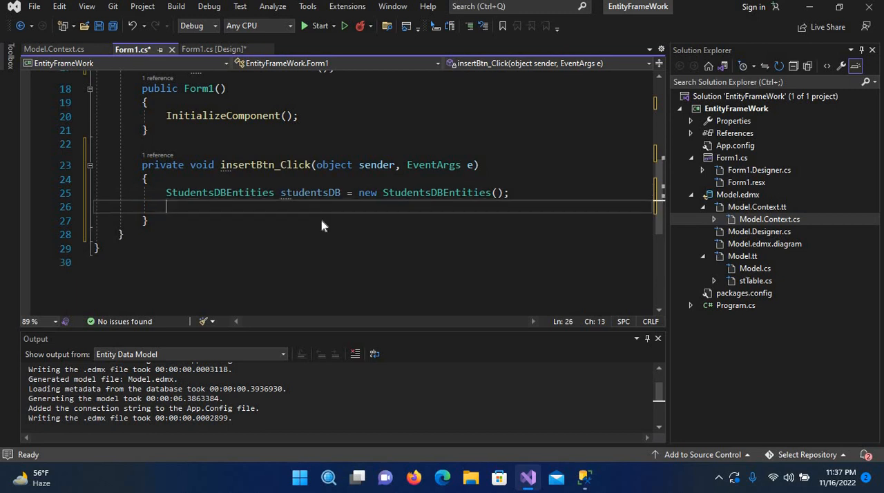
Begin a 'stmodel.' member assignment on the next line of the handler.
text(st)
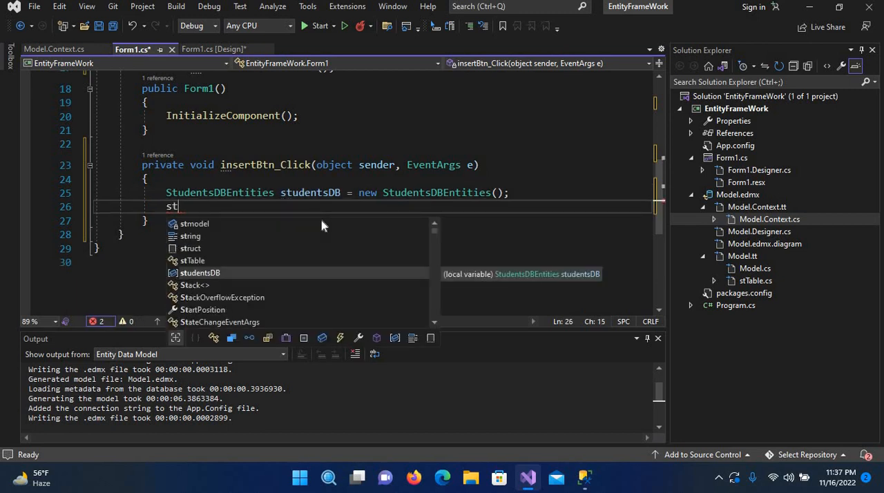
key(backspace)
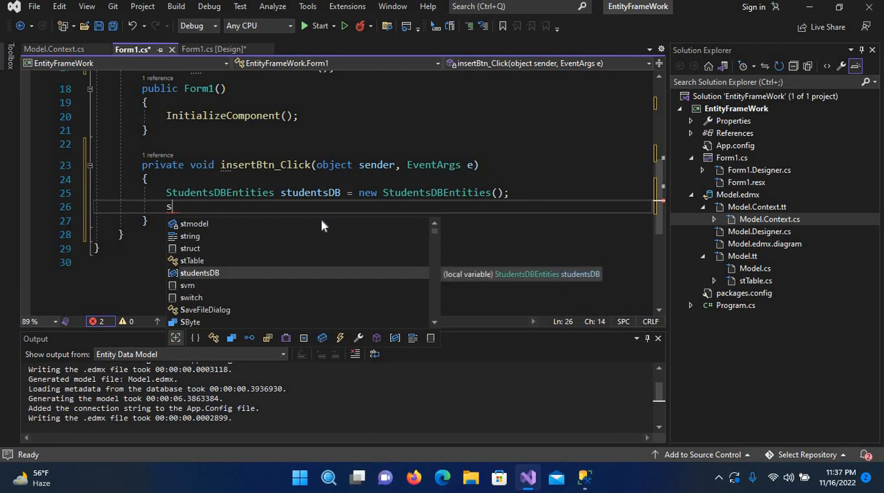
text(tmodel)
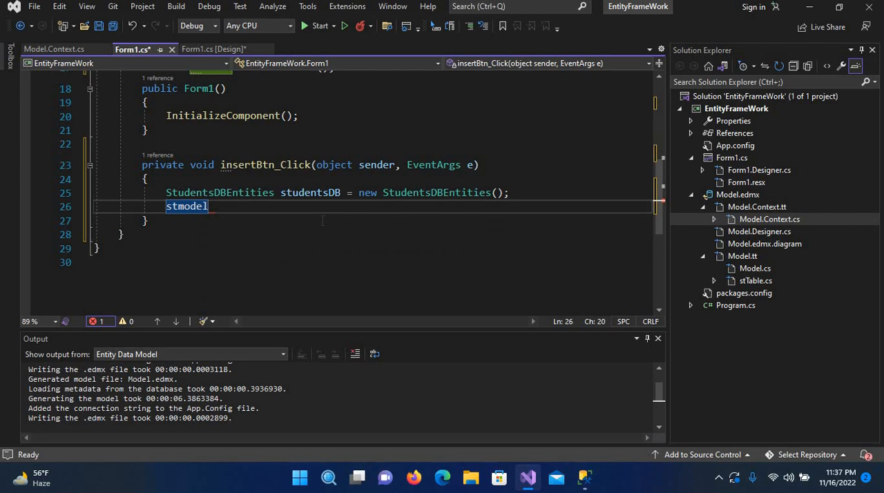
text(.)
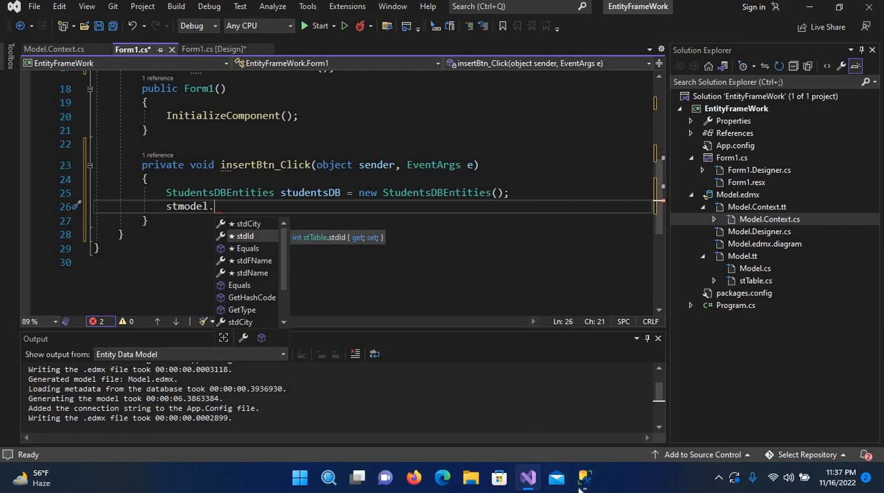
click(585, 478)
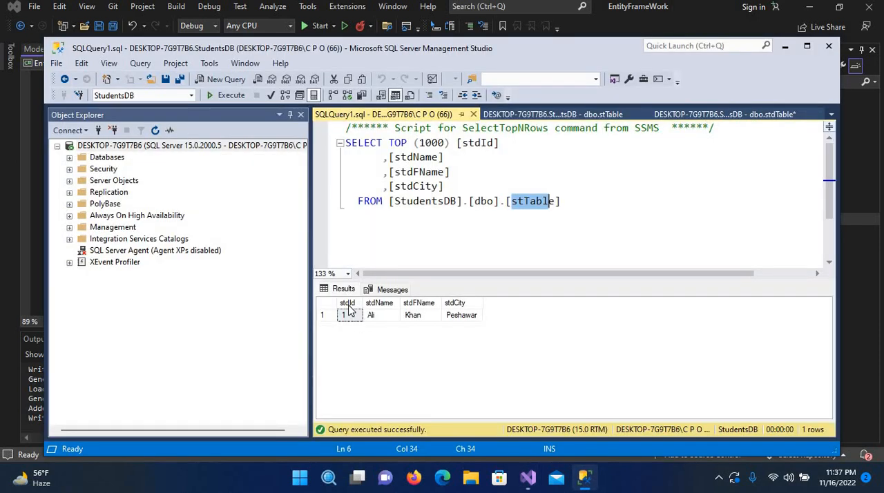
mouse_move(346, 304)
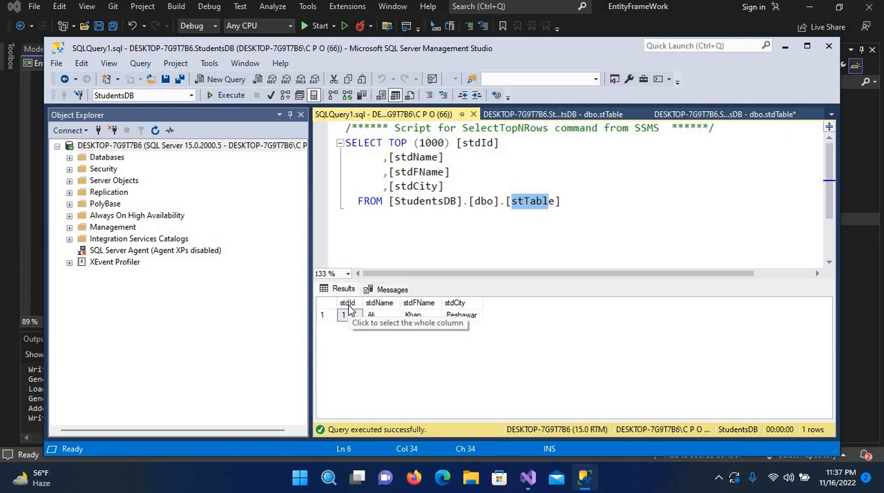
mouse_move(528, 477)
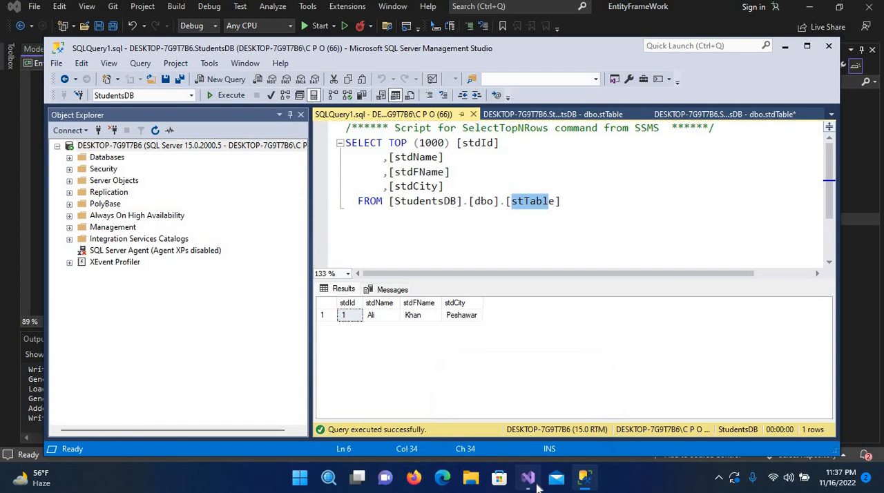
click(527, 478)
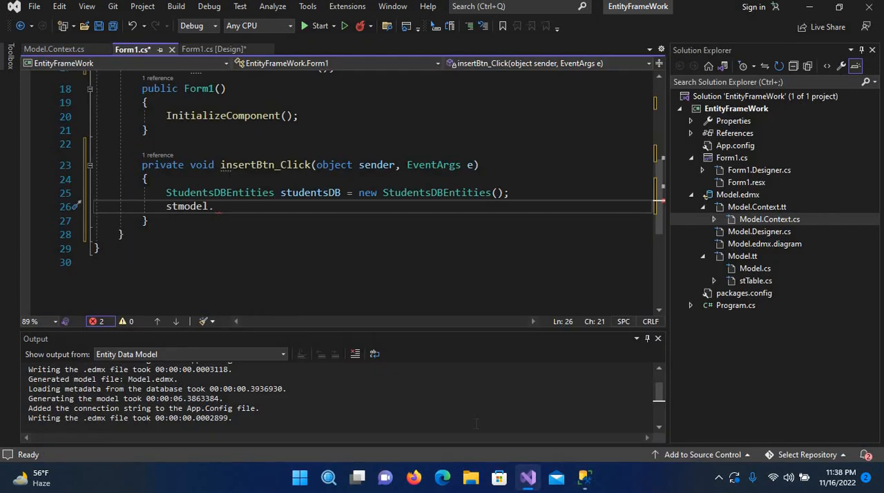
Assign stmodel.stdName, stdFName and stdCity from textBox1.Text, textBox2.Text and textBox3.Text.
text(stdName = te)
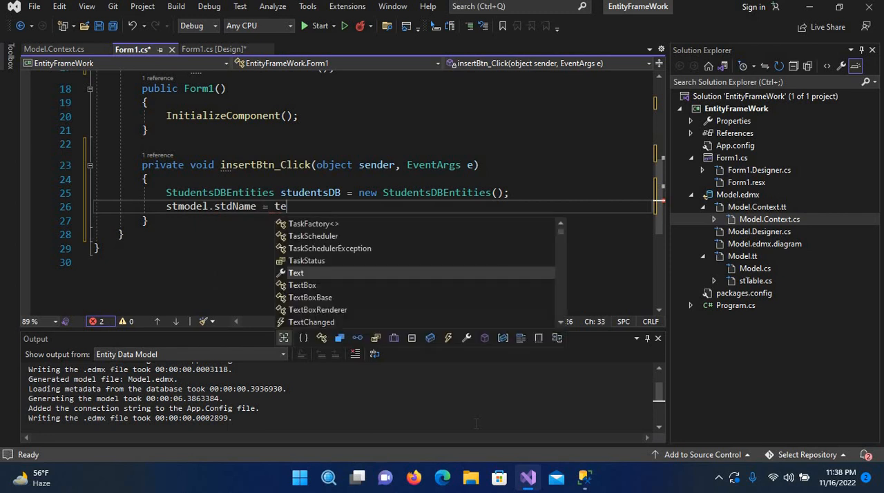
text(xtBox1.Text)
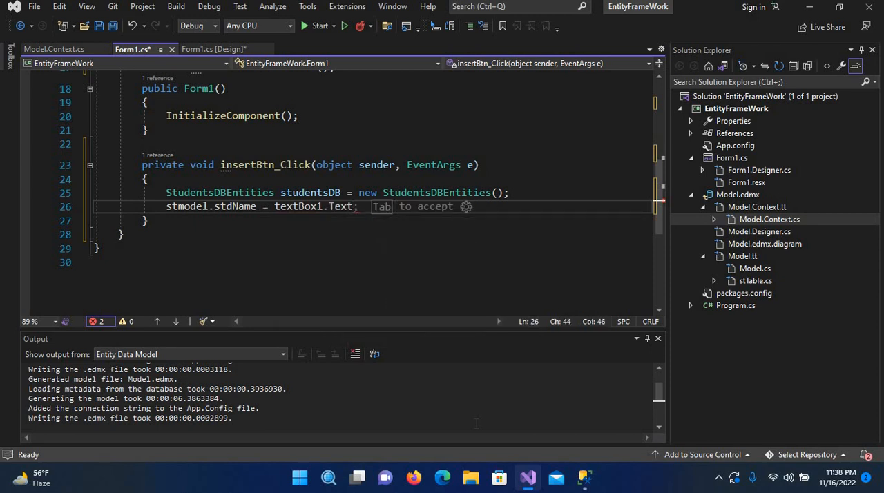
text(st)
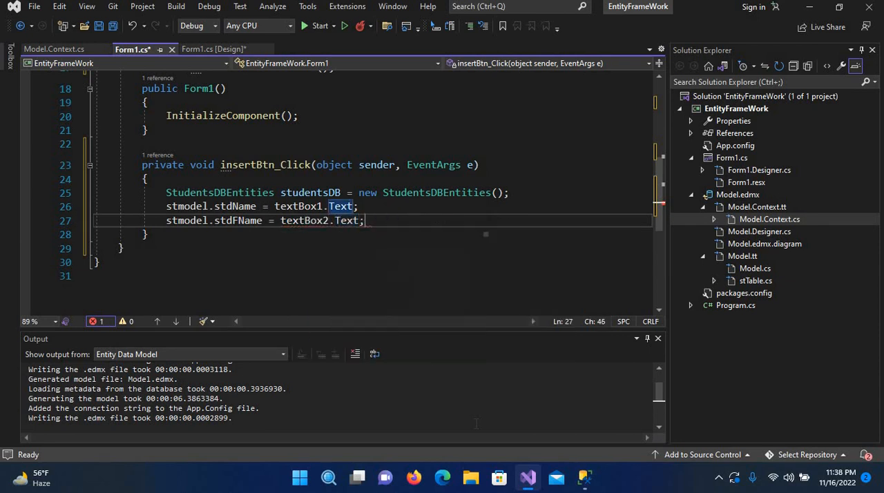
text(stmodel.)
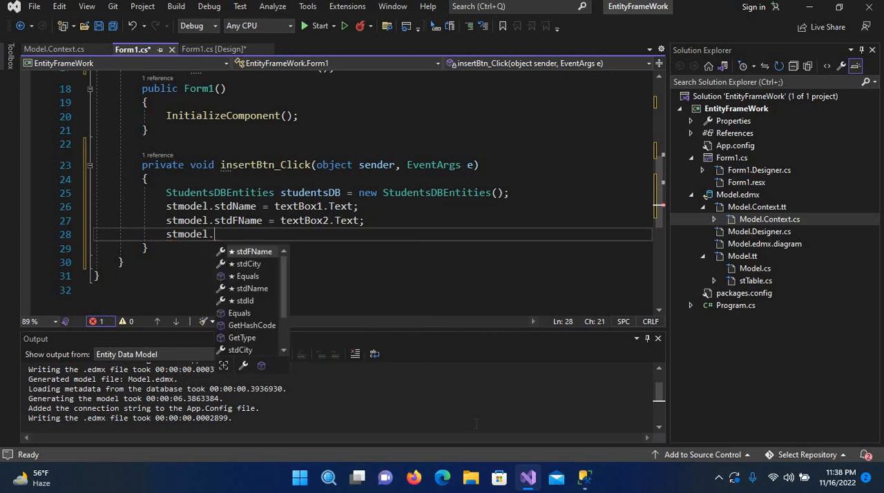
text(stdCity =)
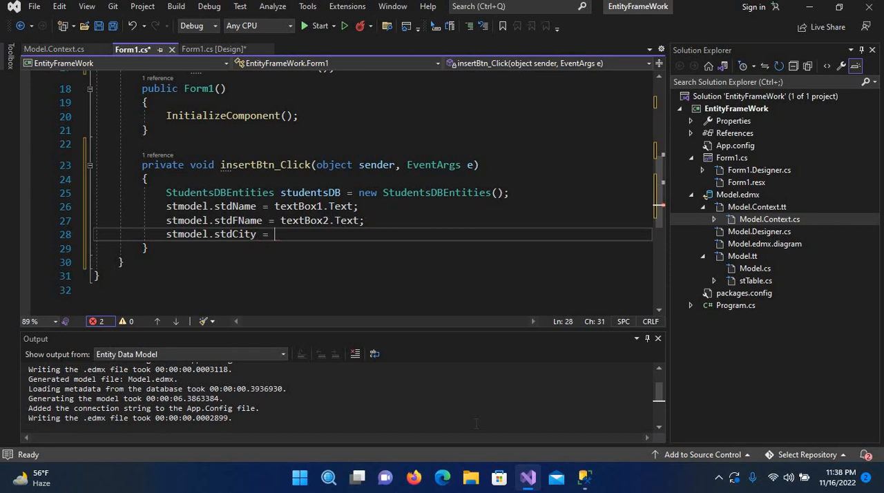
text(textBox3.Text;)
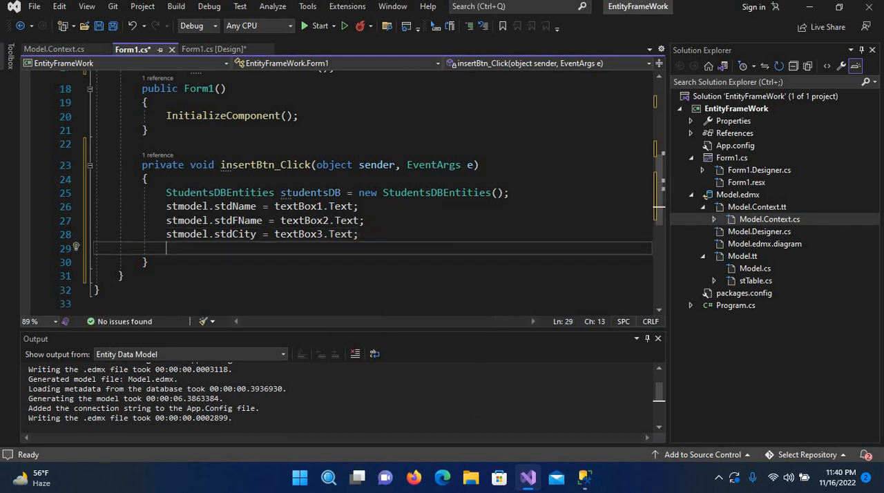
Add the line 'studentsDB.stTables.Add(stmodel);' to the handler.
text(s)
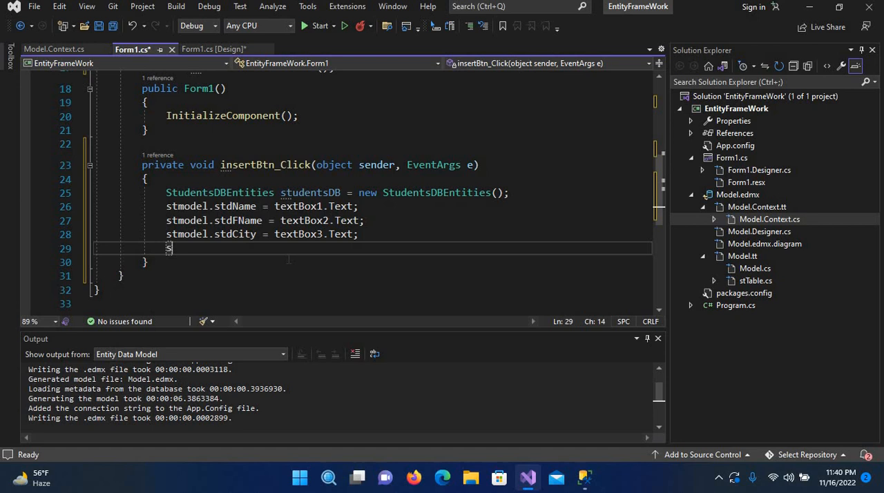
text(studentsDB)
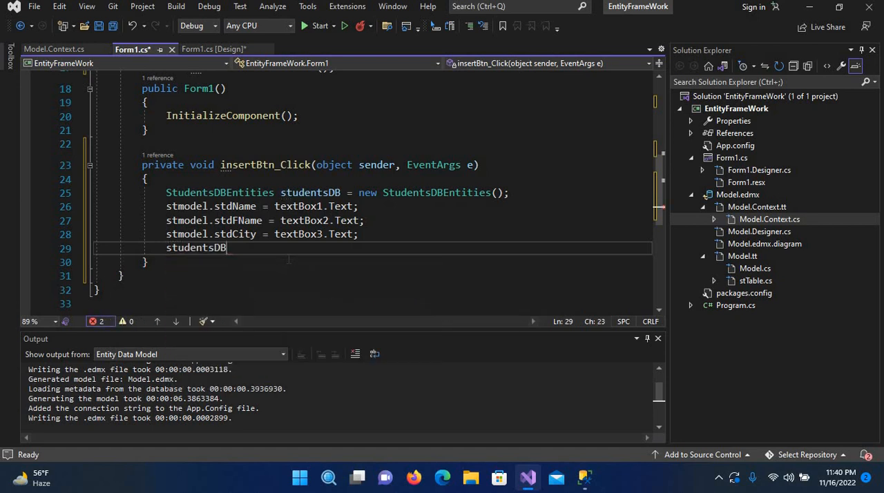
text(.)
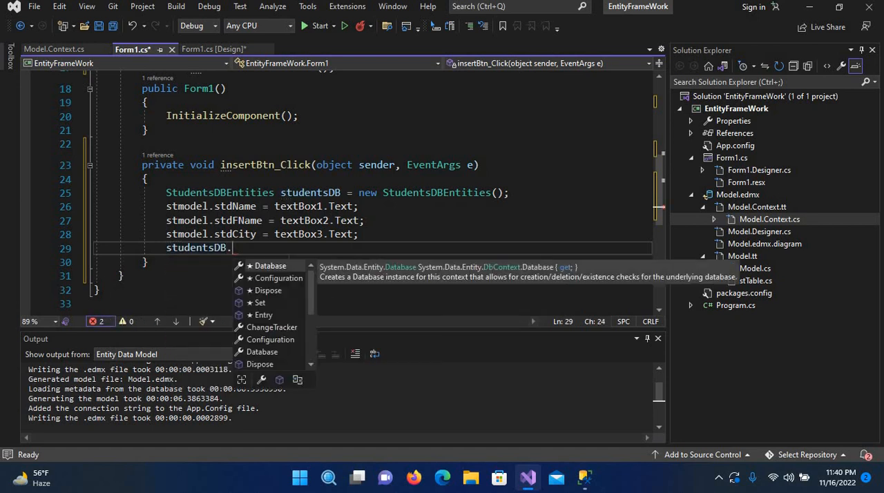
text(stTables)
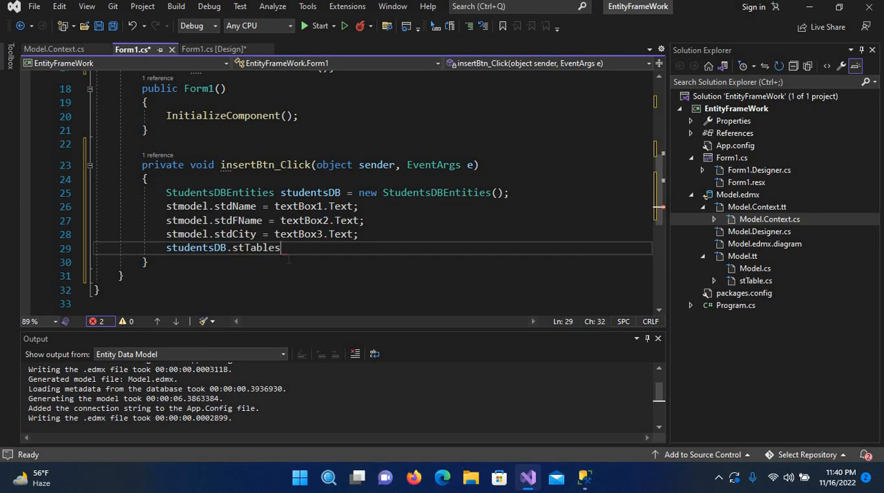
text(.Add(stmodel);)
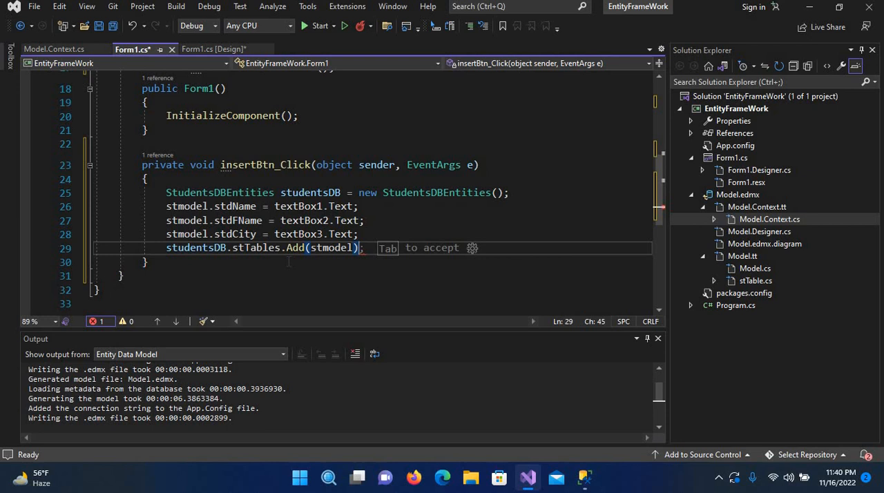
key(Return)
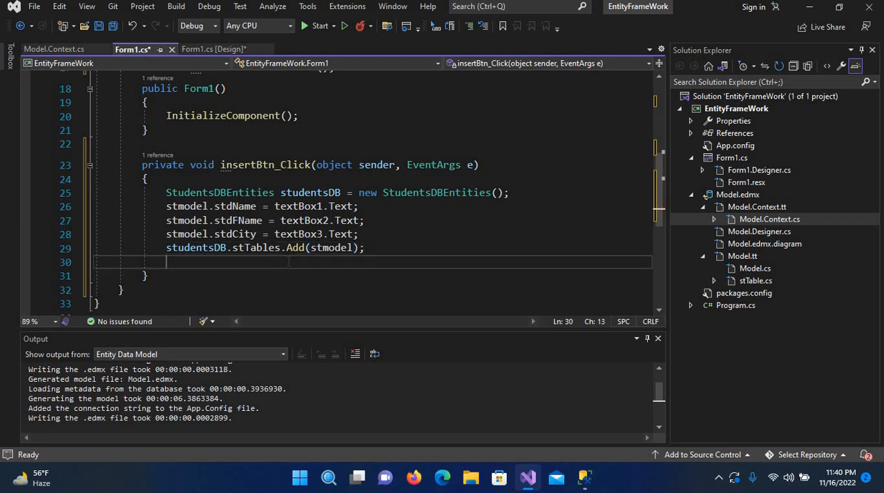
Add 'studentsDB.SaveChanges();' to persist the new record to the database.
text(st)
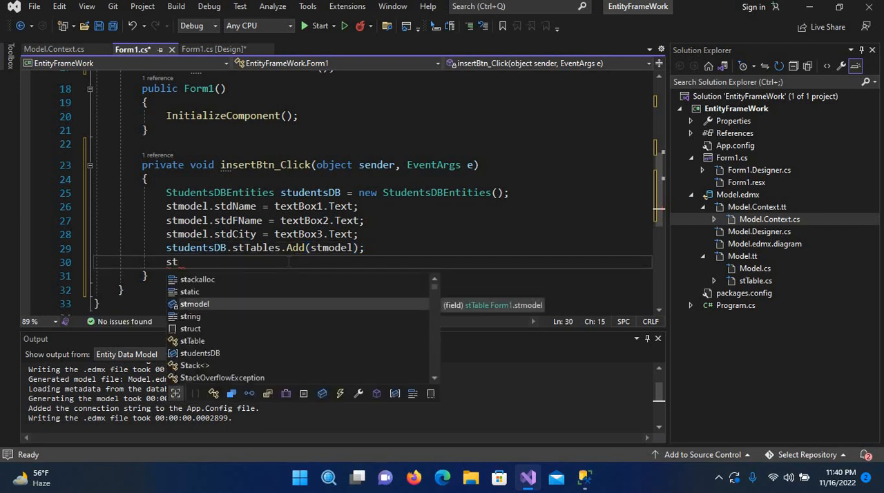
text(udentsDB.)
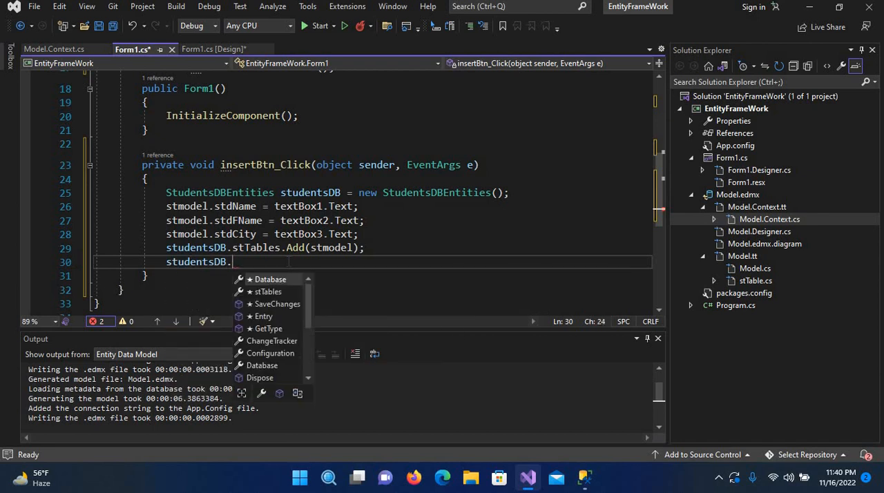
text(sa)
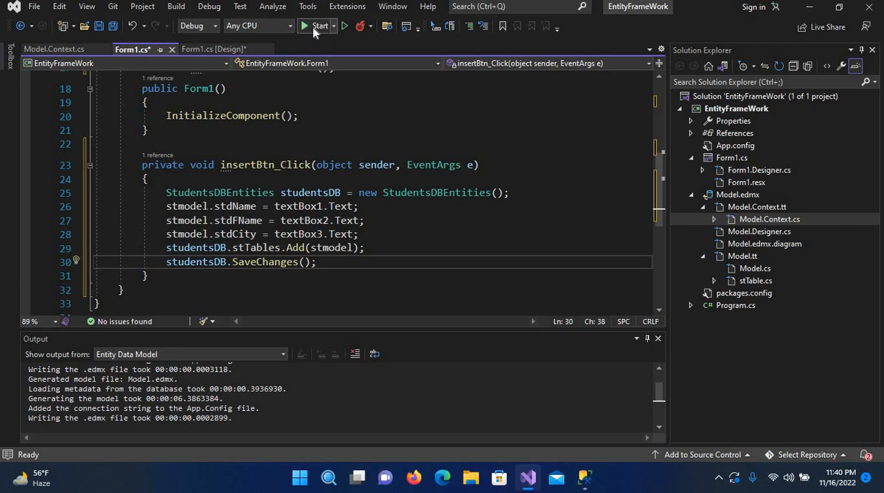
Build and run the student entry WinForms app.
click(319, 25)
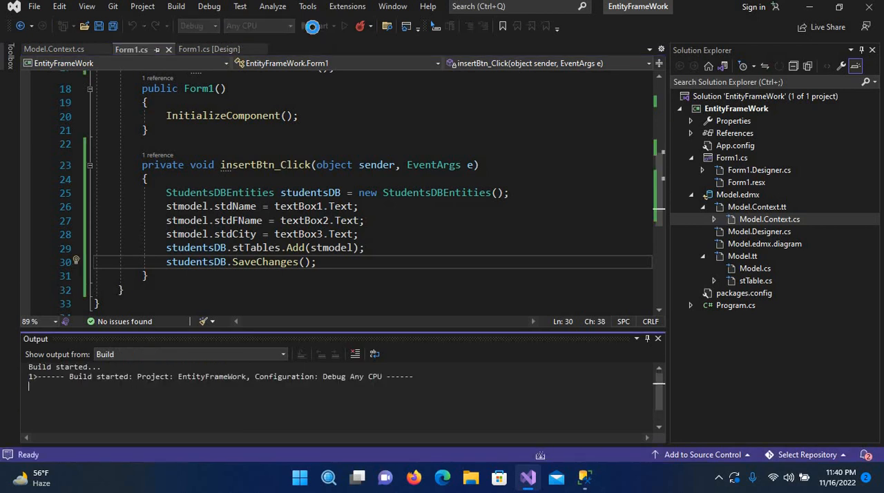
click(304, 27)
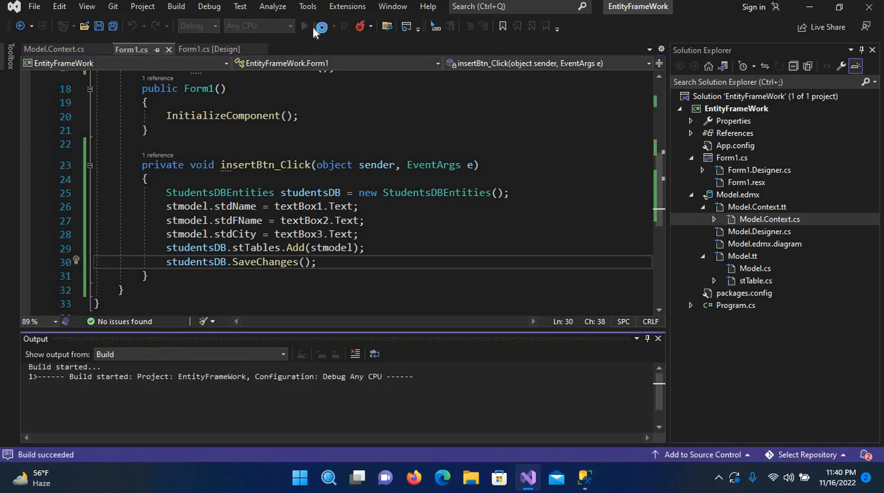
click(304, 26)
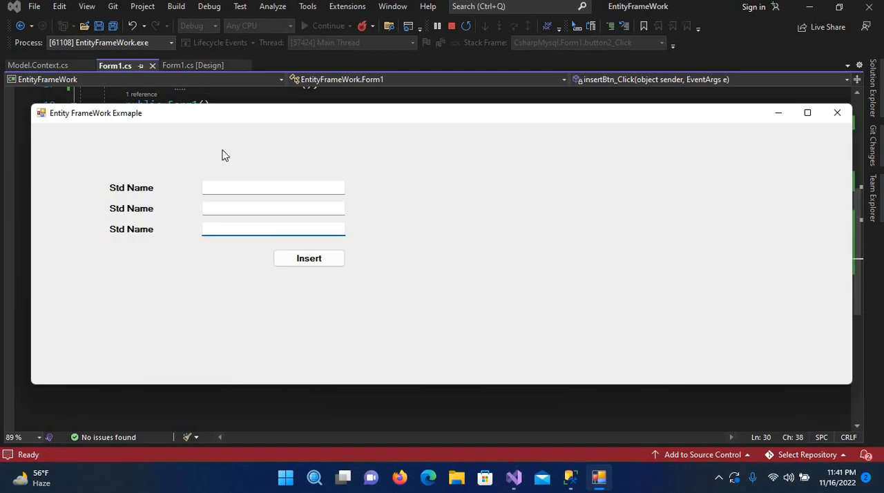
Fill the form's three text boxes with MIK, Gul and karachi.
click(273, 188)
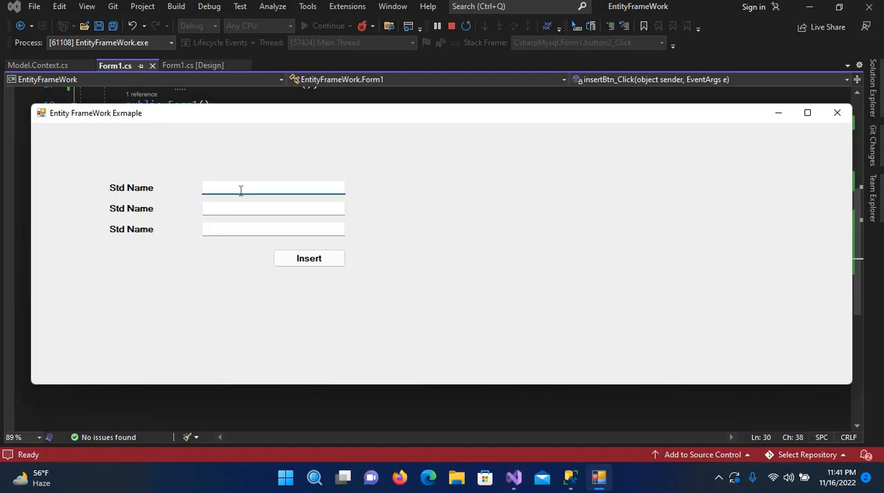
text(M)
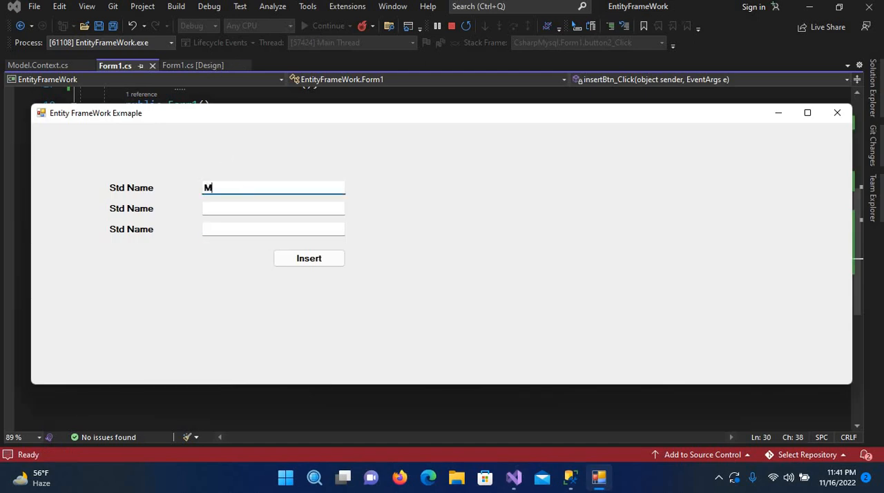
text(IK)
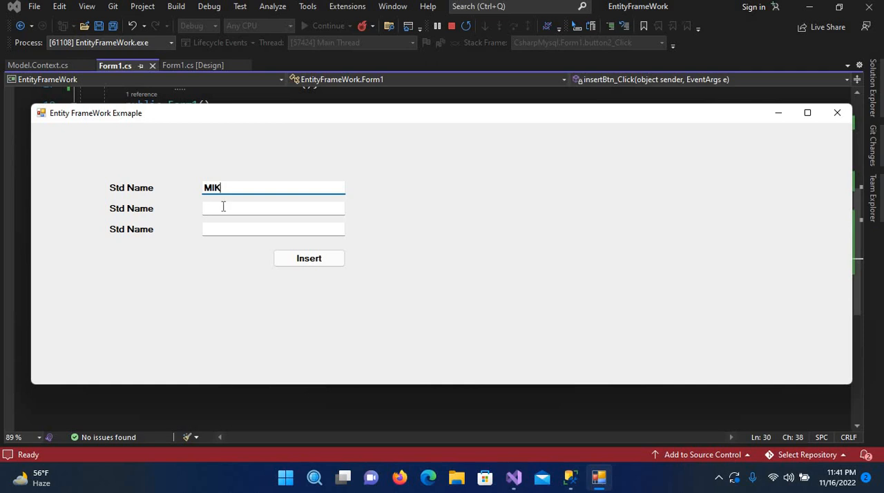
text(G)
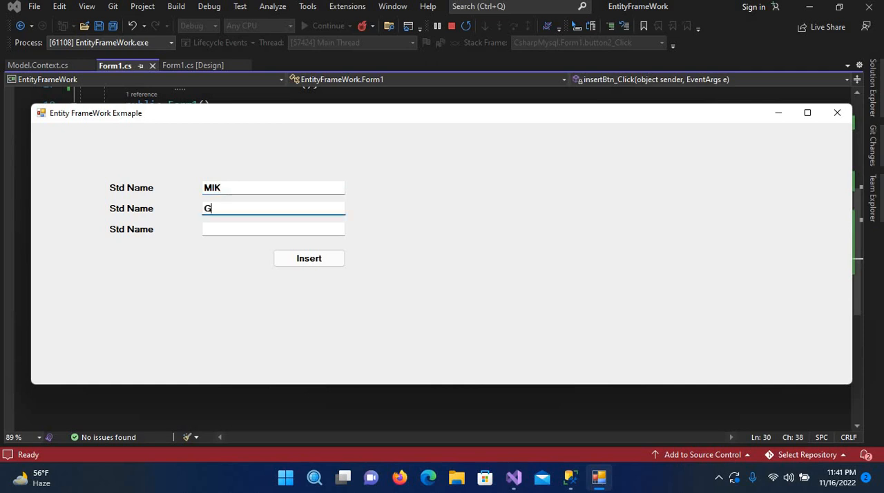
text(ul)
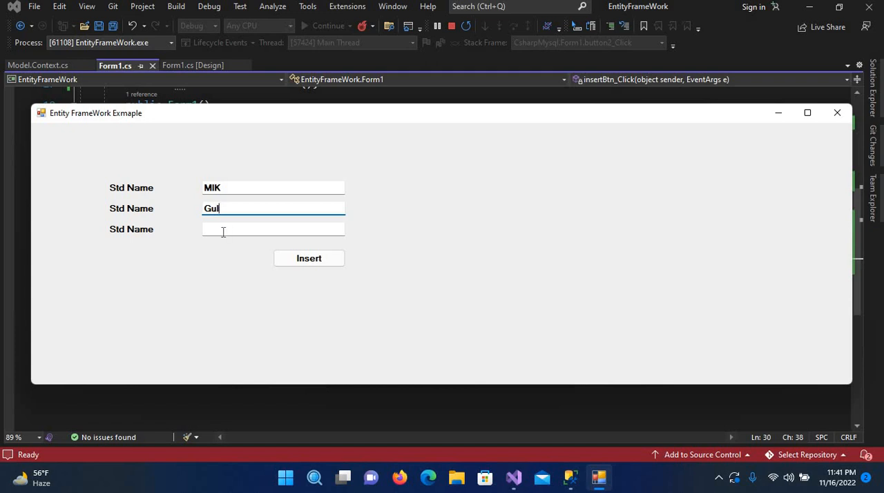
text(k)
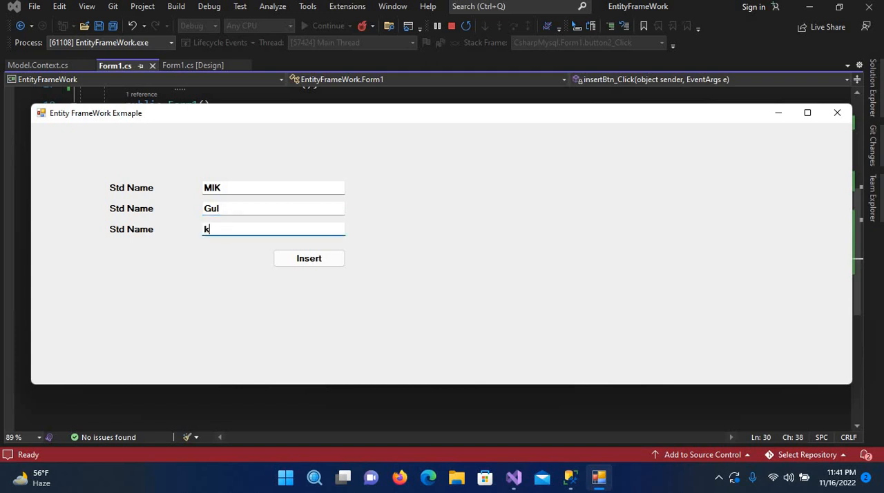
text(arachi)
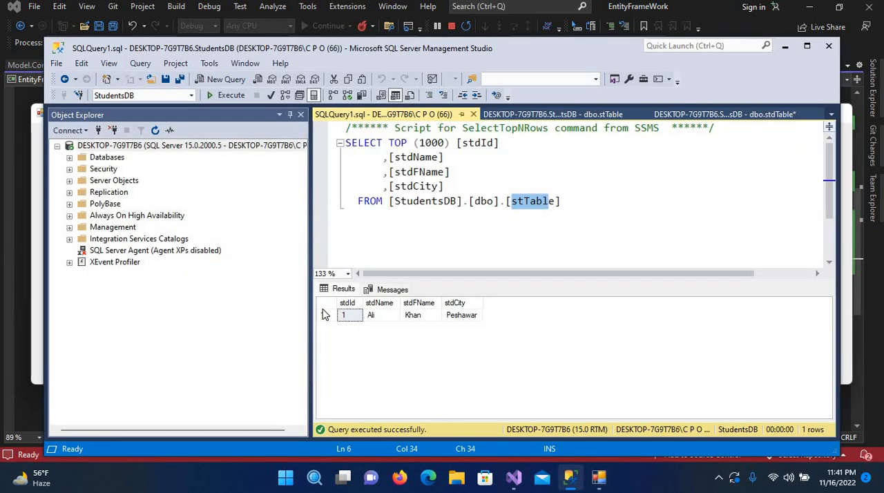
mouse_move(149, 146)
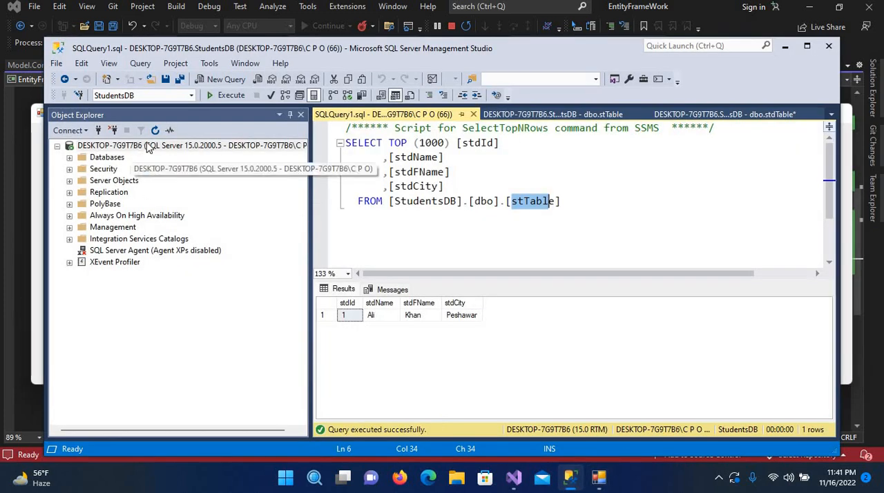
mouse_move(66, 167)
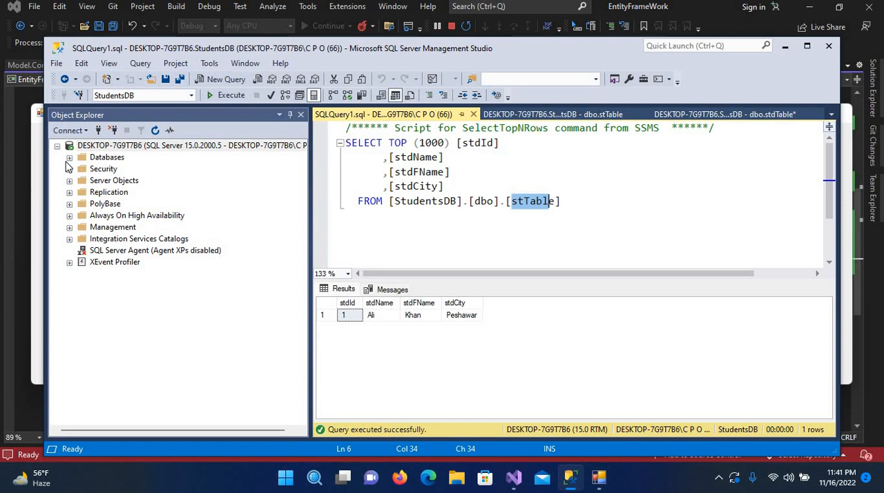
In SSMS expand StudentsDB's tables and run Select Top 1000 Rows on dbo.stTable.
click(69, 158)
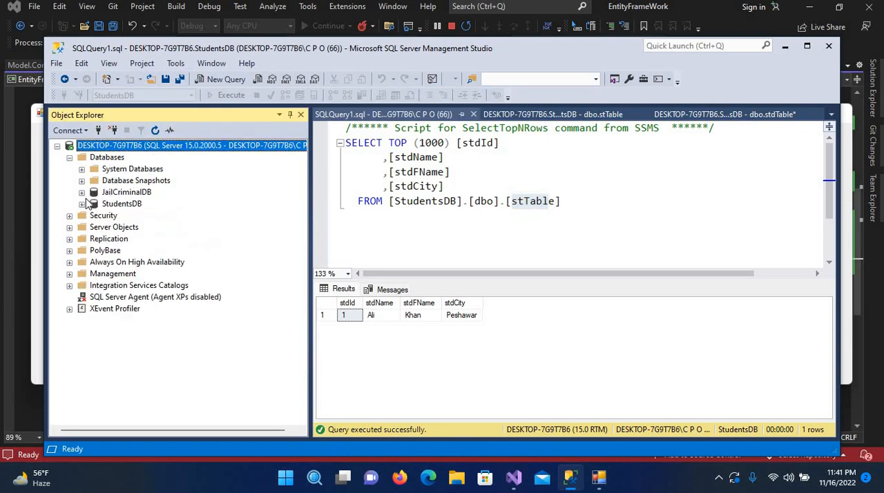
click(80, 203)
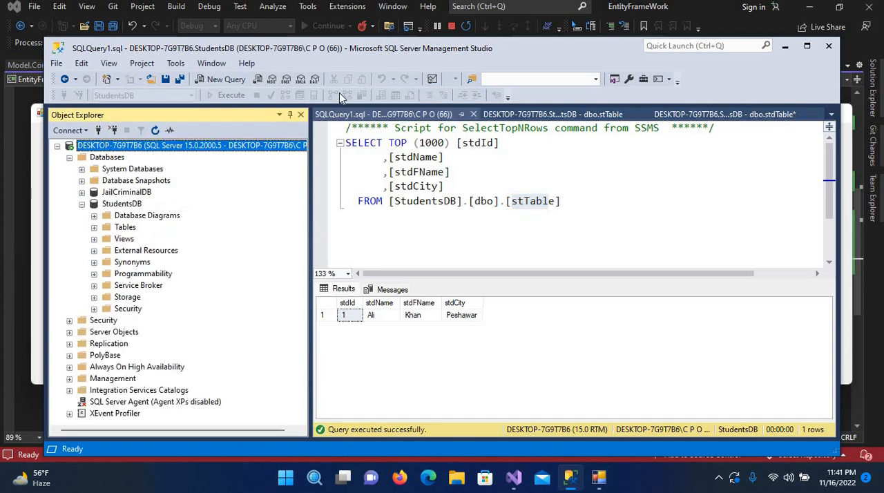
mouse_move(135, 271)
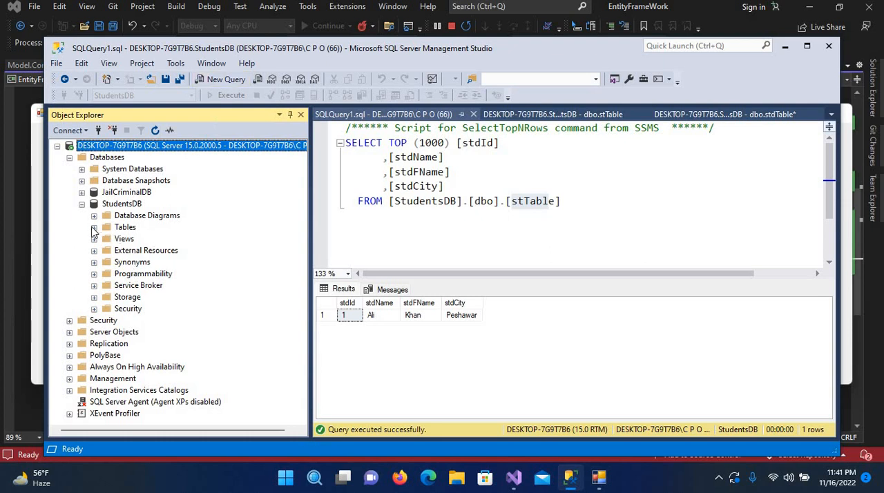
click(94, 226)
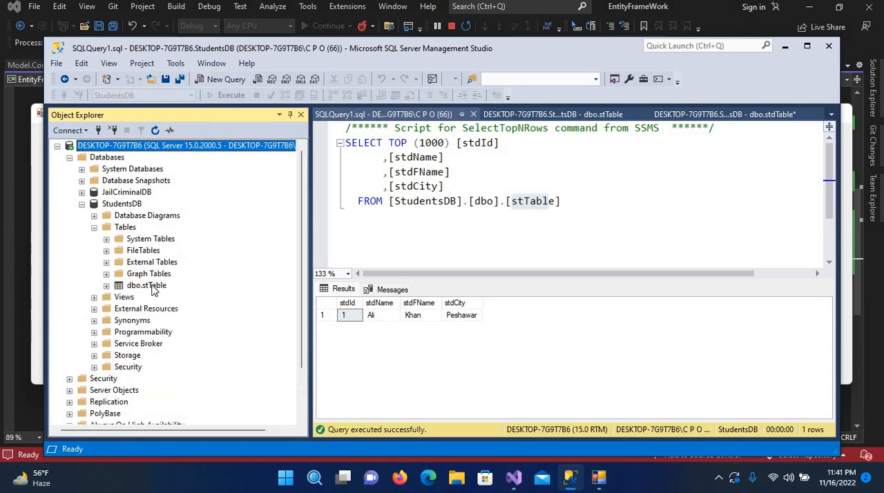
right_click(147, 286)
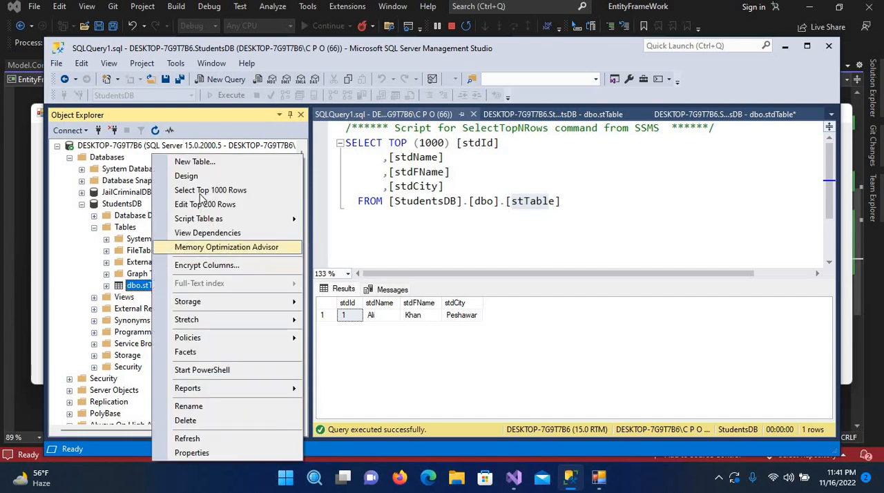
click(210, 191)
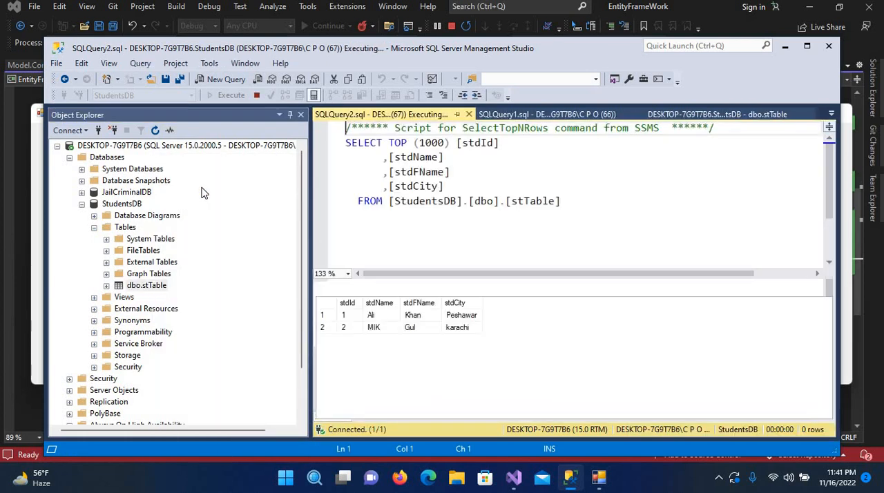
Execute the query showing MIK, Gul, karachi as a second row, then return to the running form.
click(232, 94)
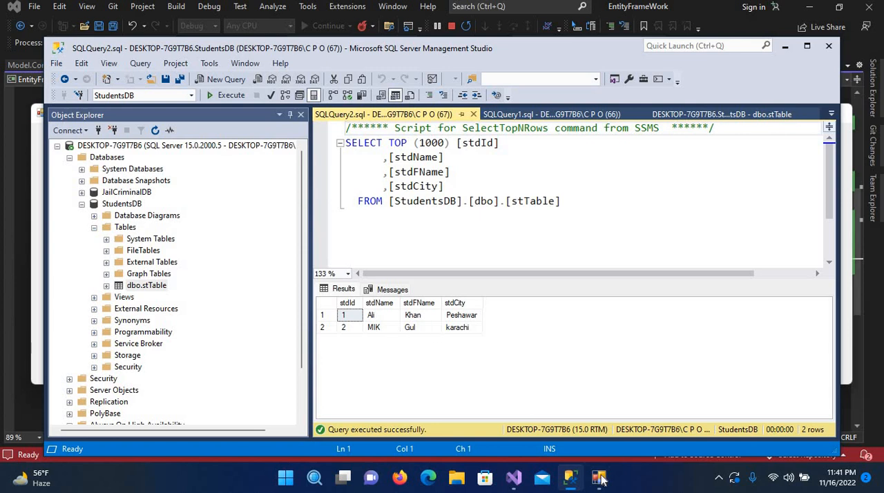
click(598, 478)
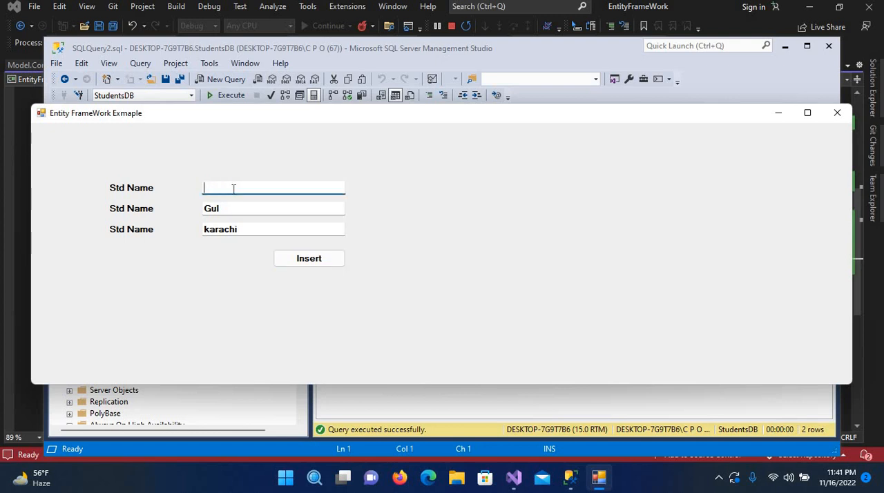
text(Khan)
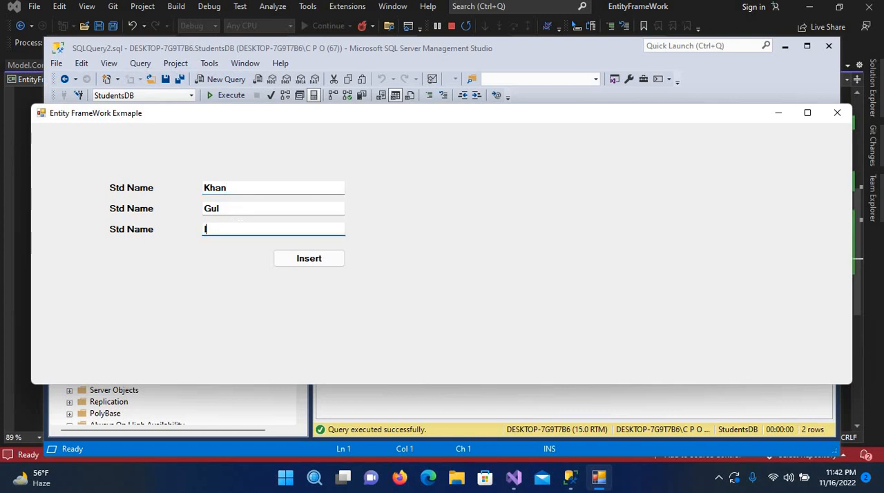
text(slama)
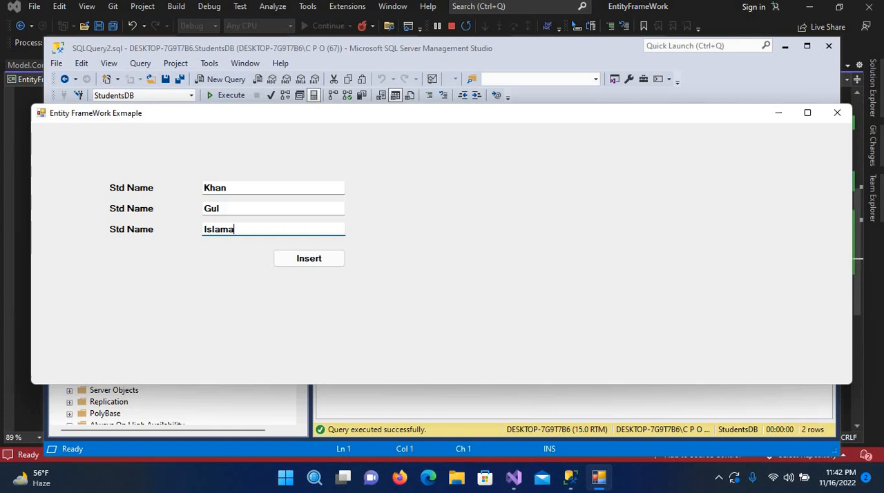
text(bad)
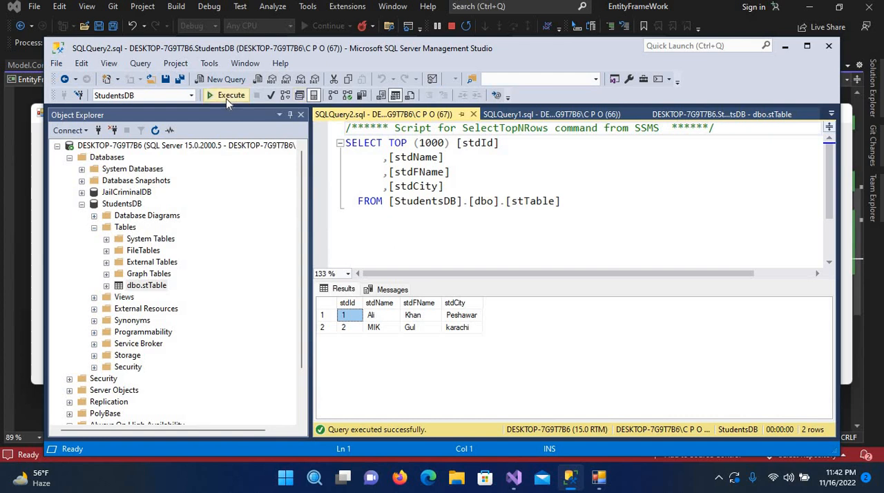
click(231, 93)
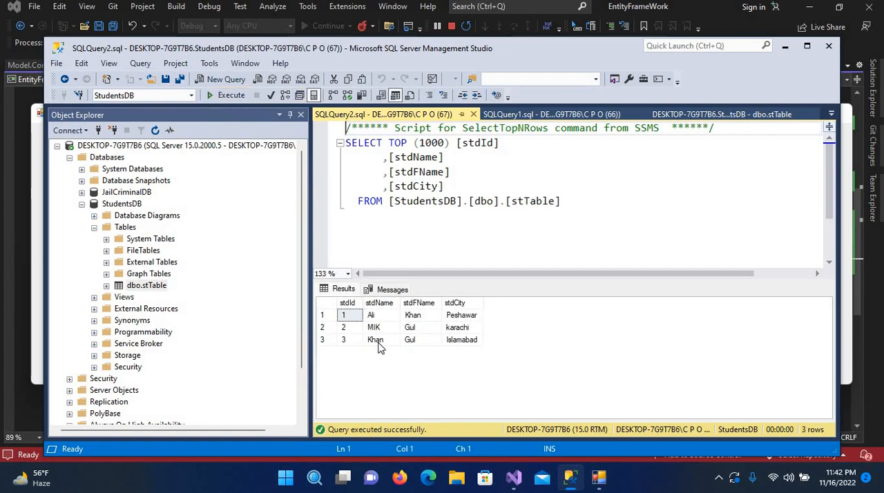
mouse_move(498, 354)
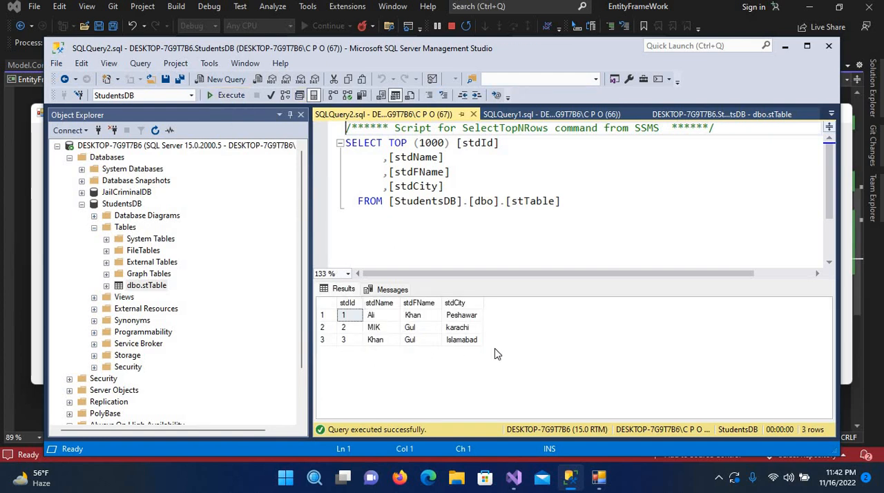